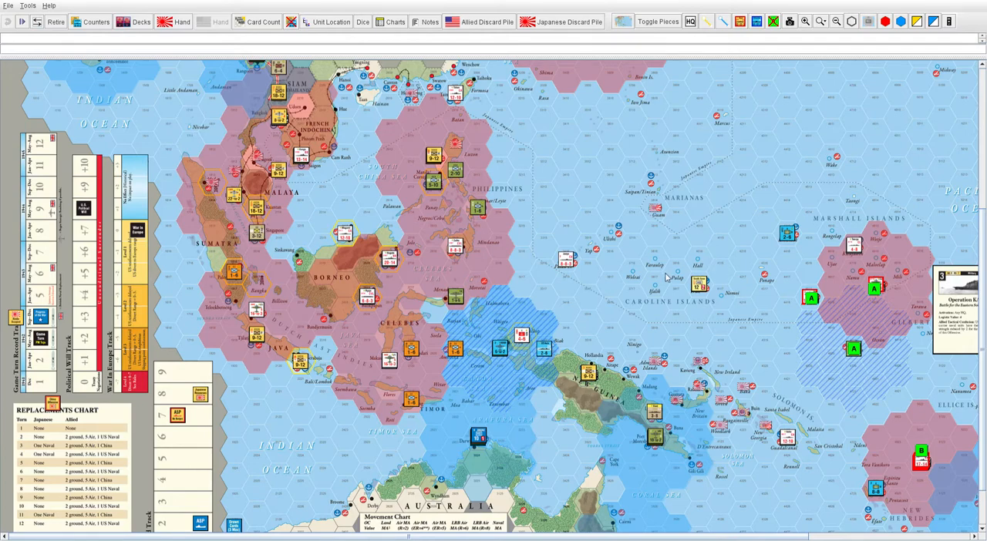
mouse_move(661, 538)
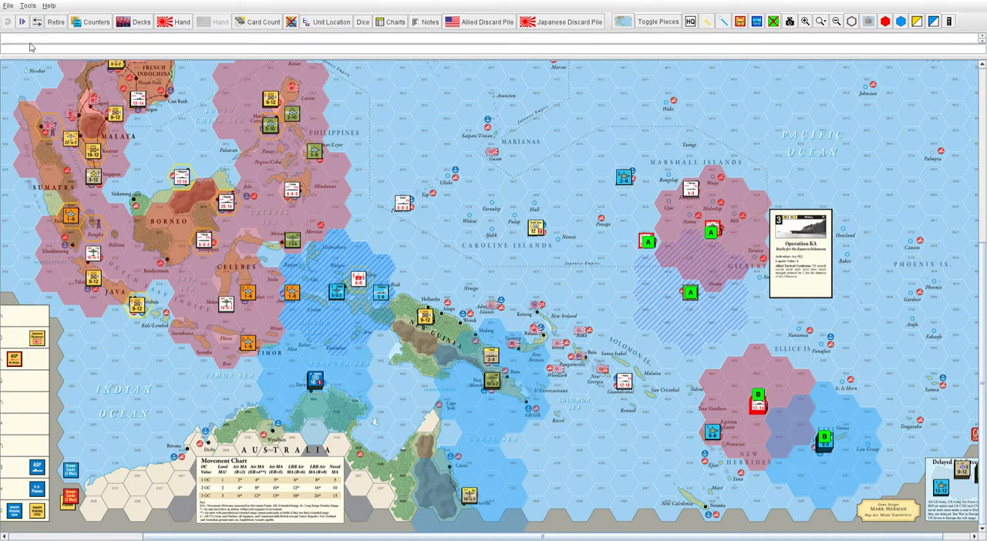
mouse_move(579, 166)
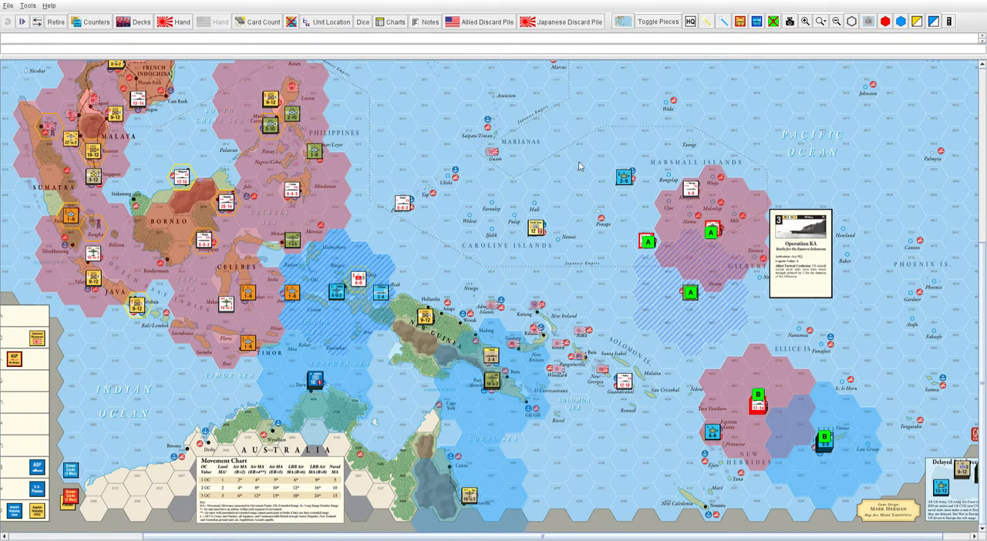
- Zoom the map out to view the wider central Pacific around Honolulu, Midway and Wake
left_click(803, 21)
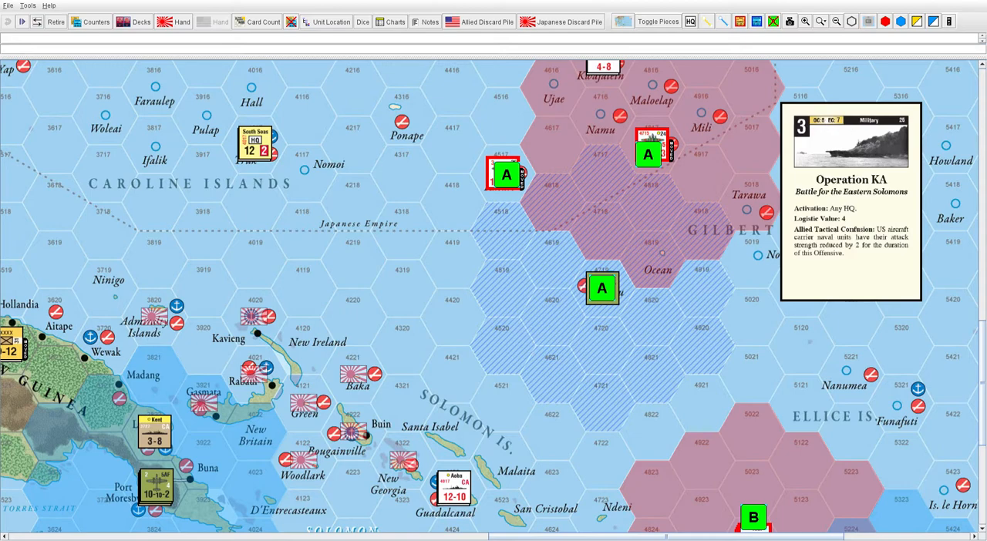
scroll("down", 3)
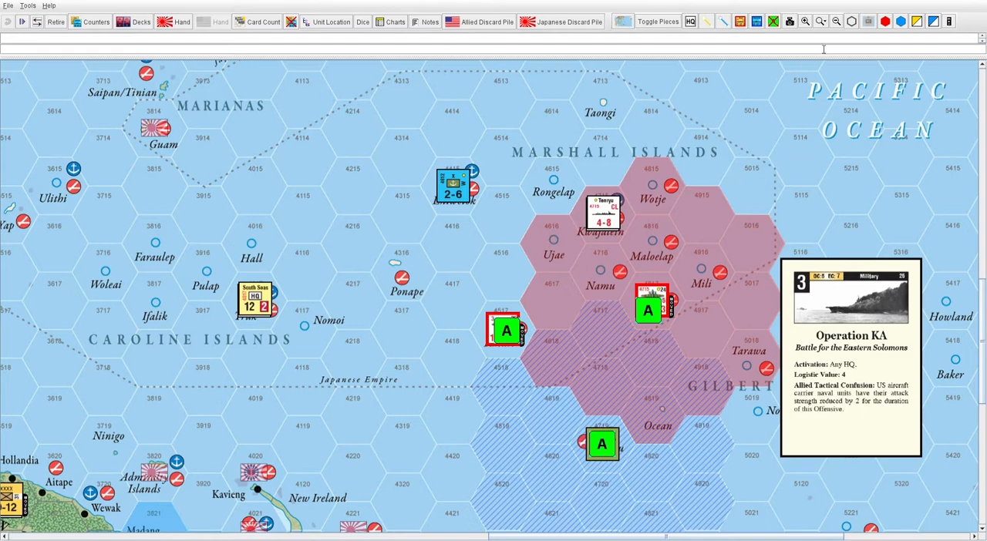
left_click(833, 22)
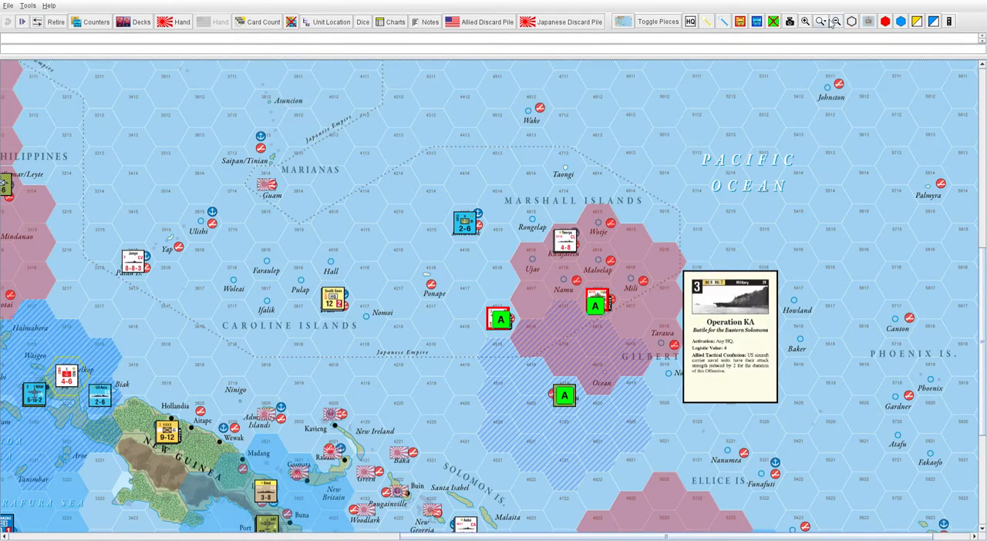
mouse_move(823, 21)
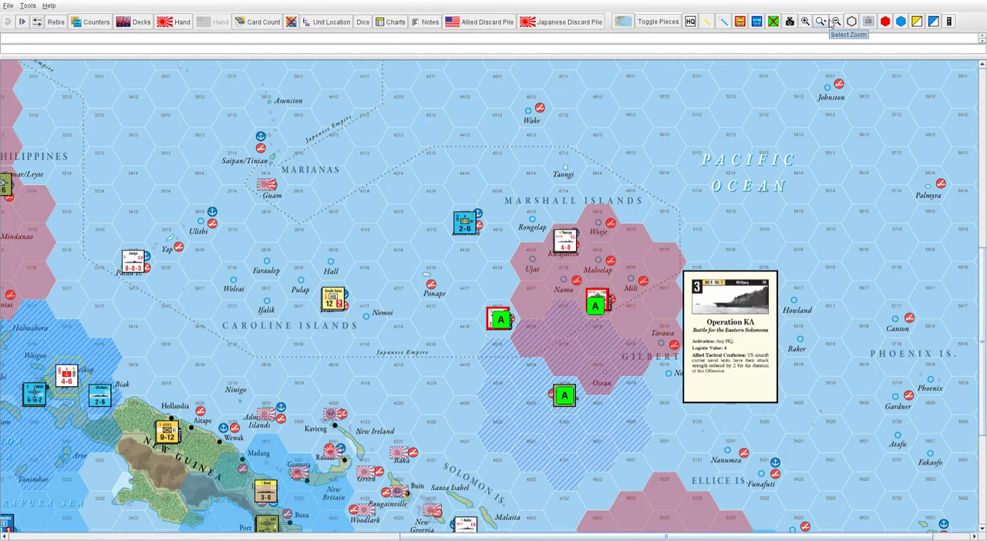
mouse_move(670, 98)
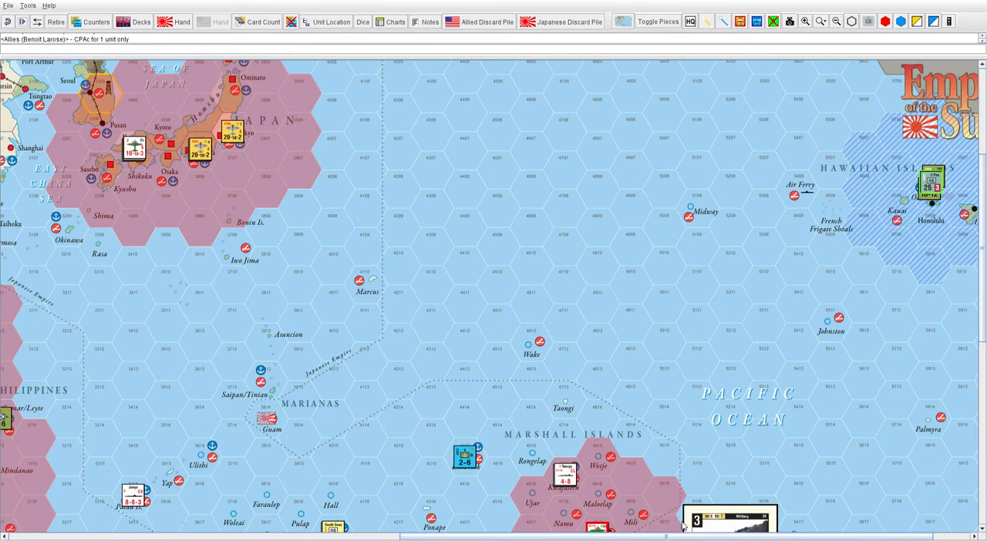
mouse_move(387, 217)
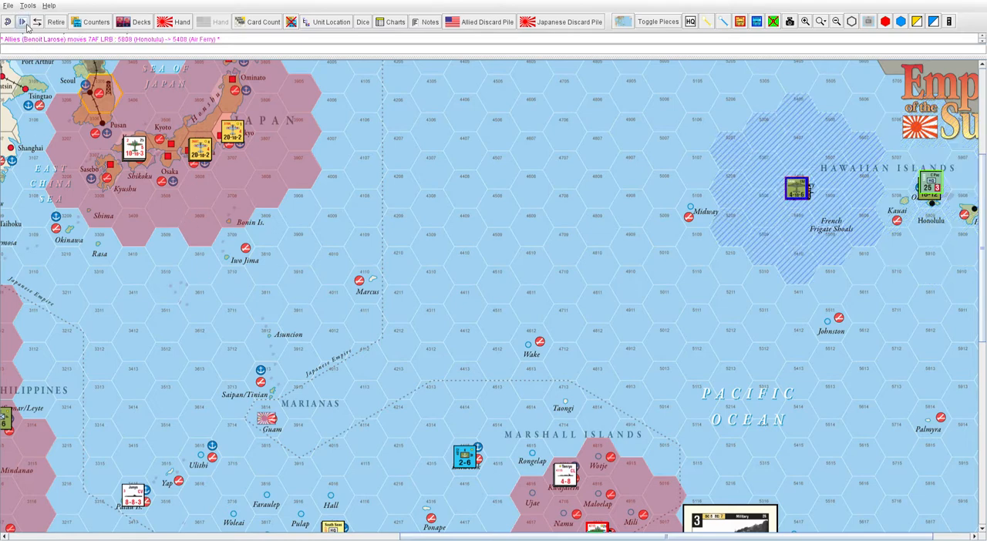
mouse_move(76, 201)
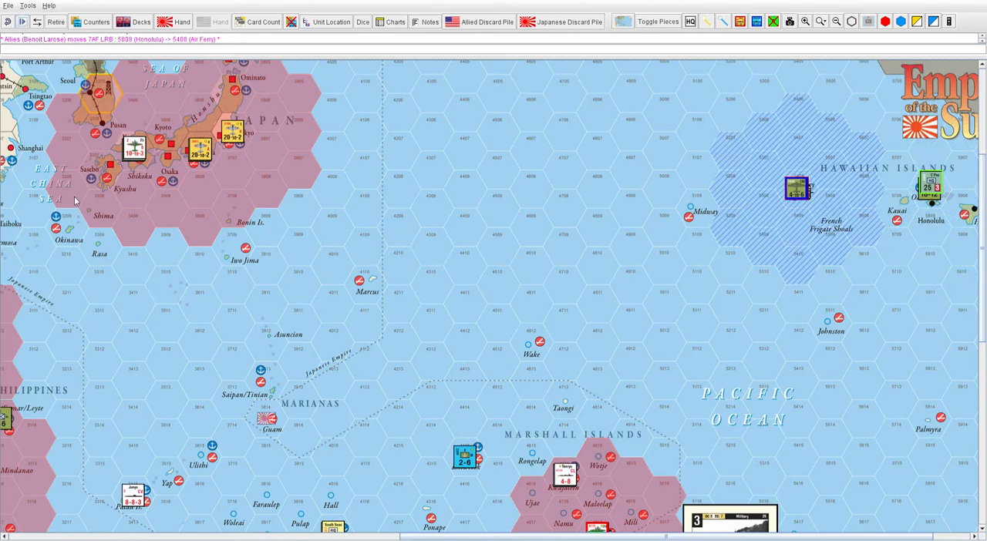
mouse_move(800, 196)
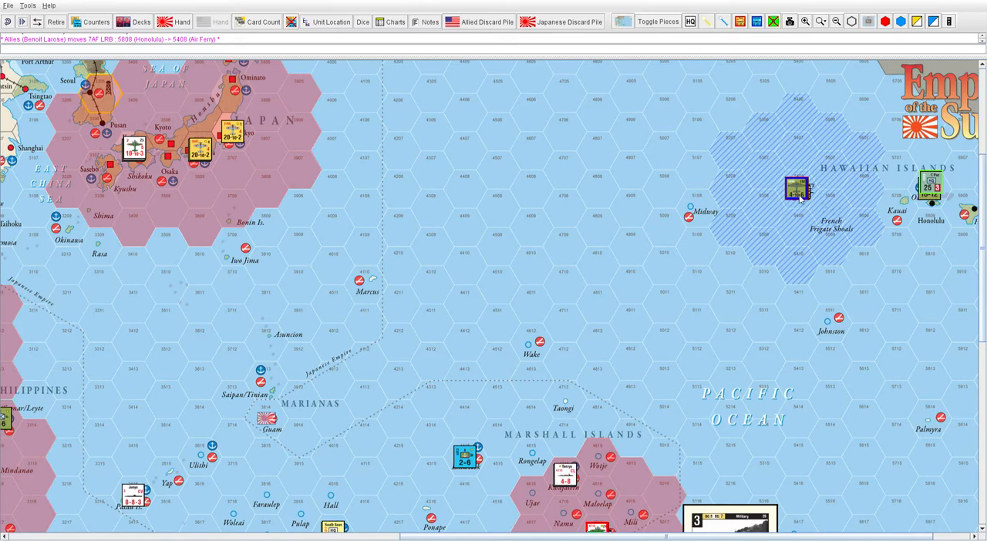
mouse_move(883, 194)
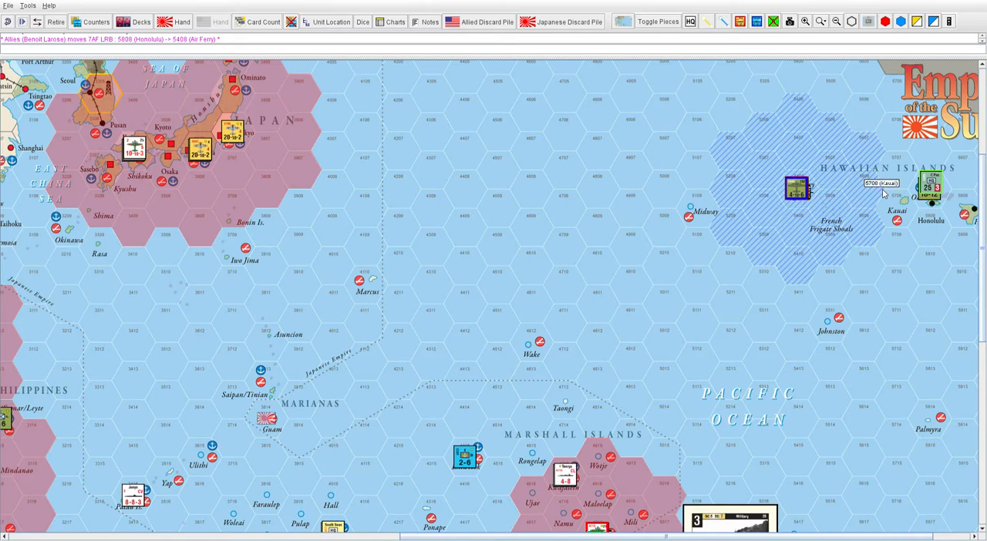
mouse_move(565, 302)
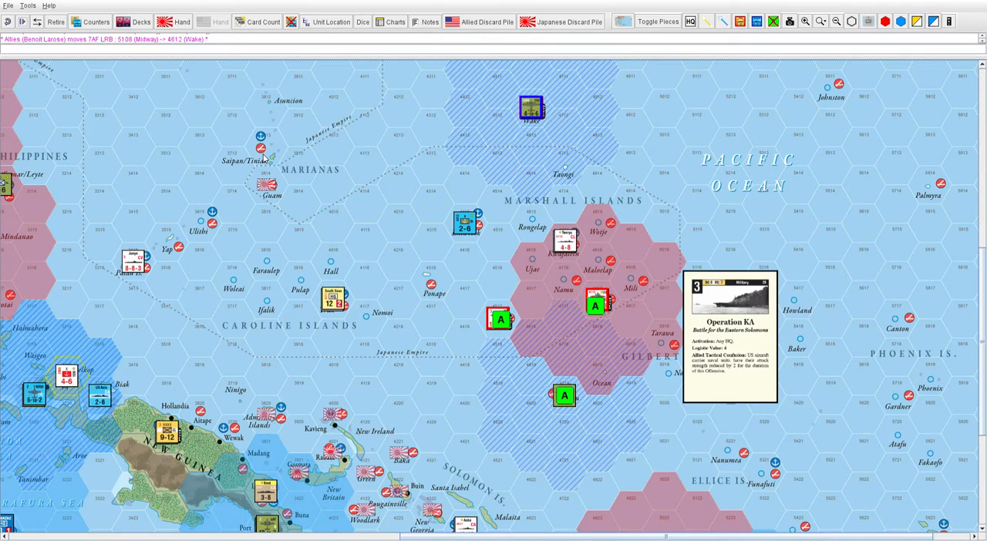
mouse_move(541, 129)
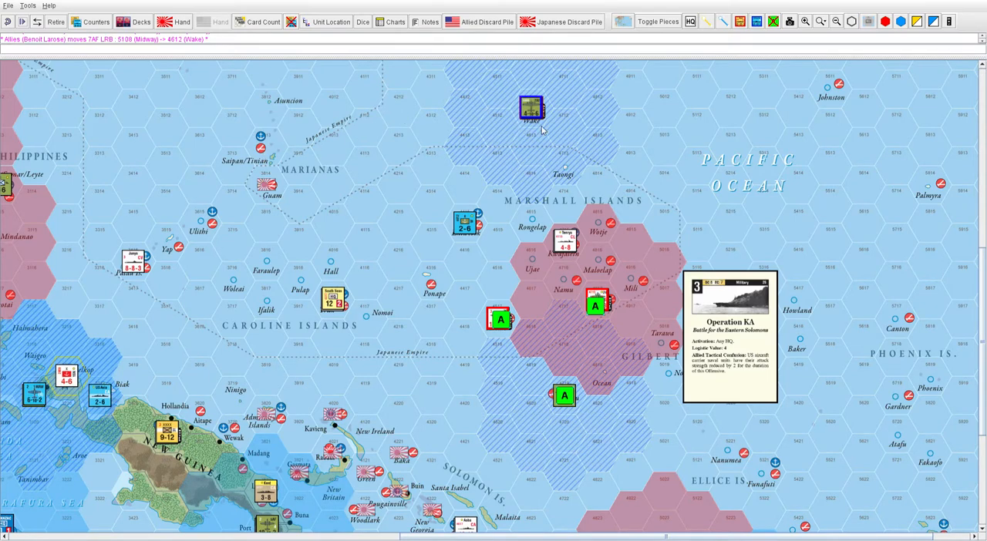
mouse_move(534, 138)
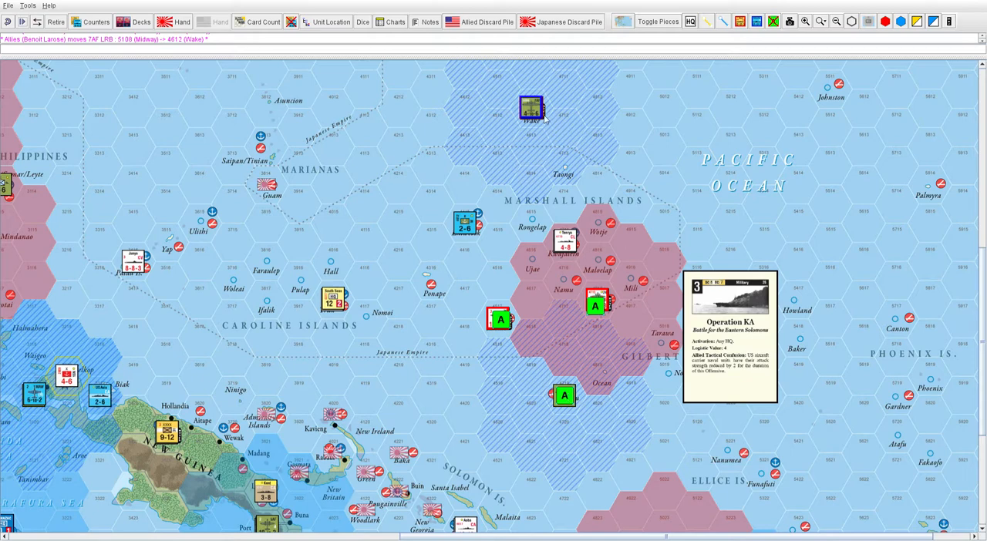
mouse_move(535, 130)
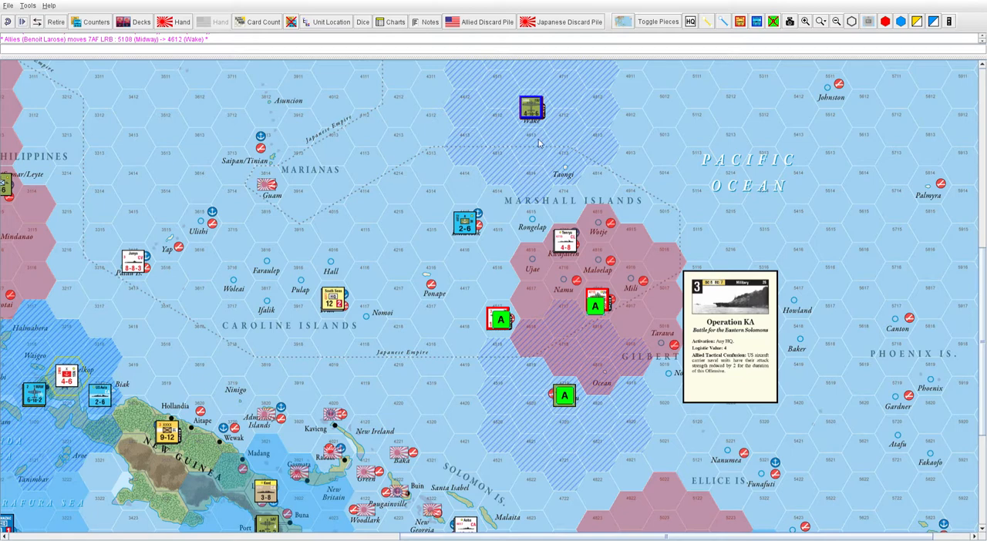
mouse_move(531, 340)
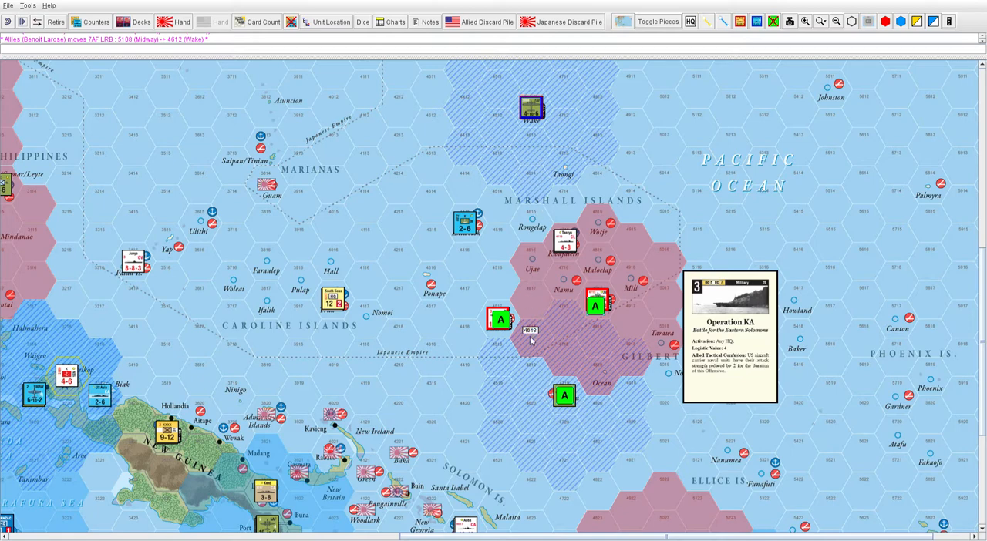
scroll("down", 3)
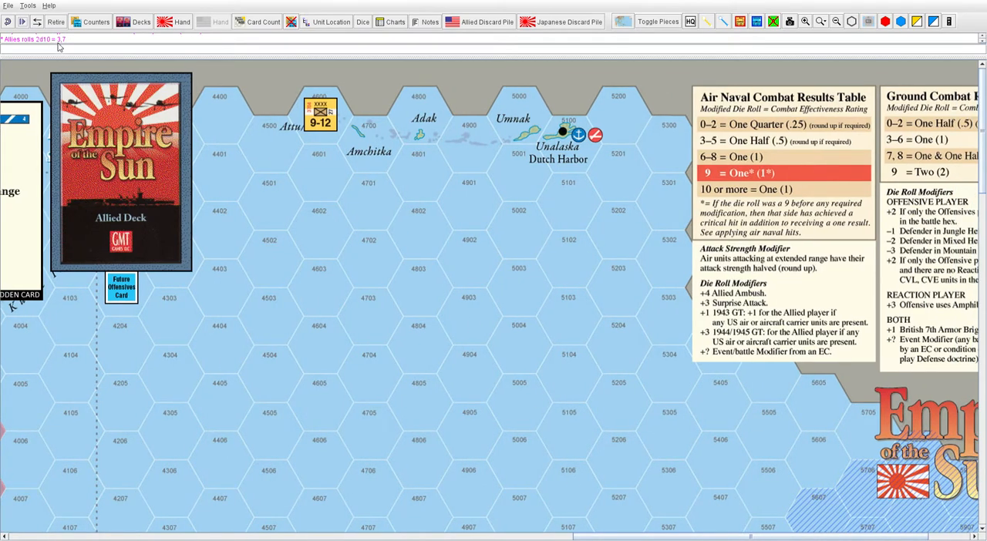
mouse_move(240, 115)
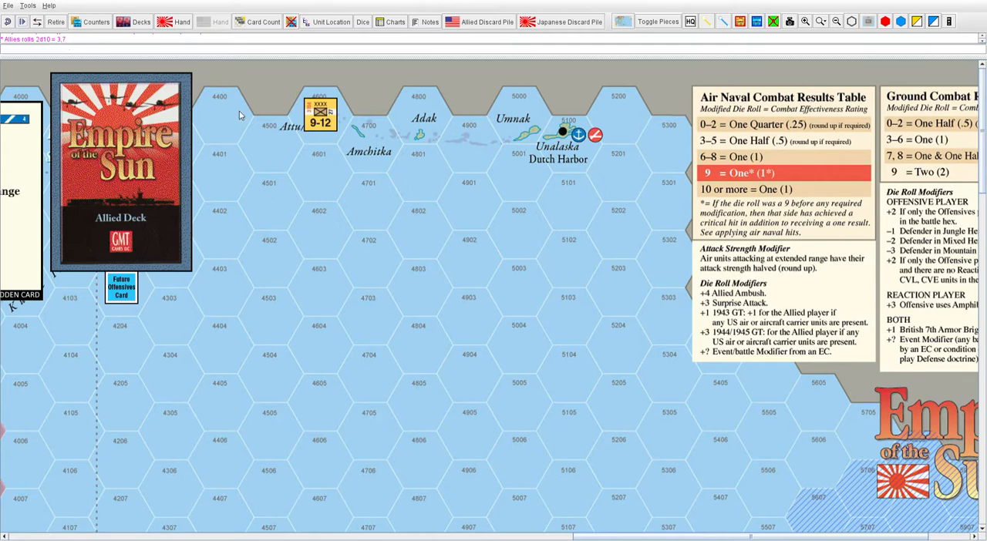
mouse_move(708, 165)
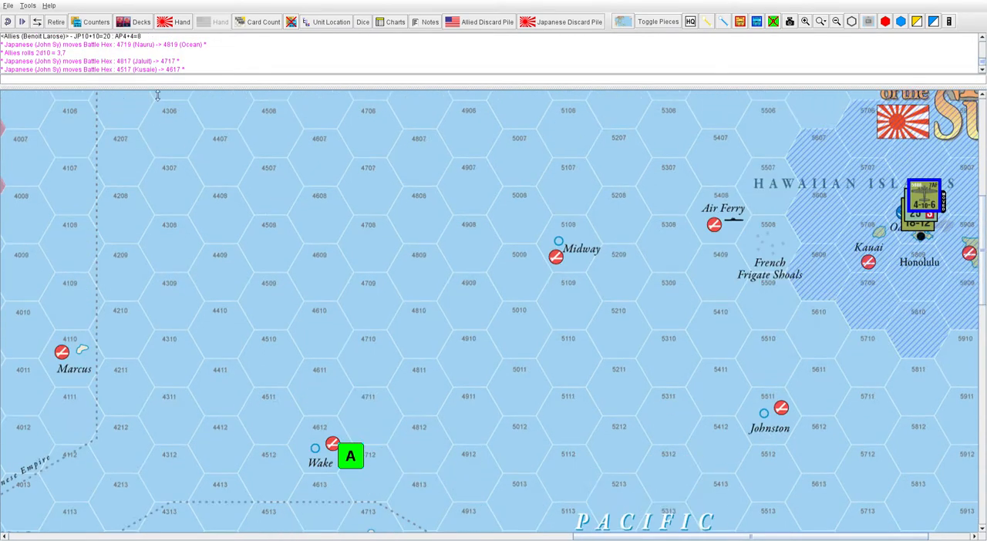
mouse_move(270, 125)
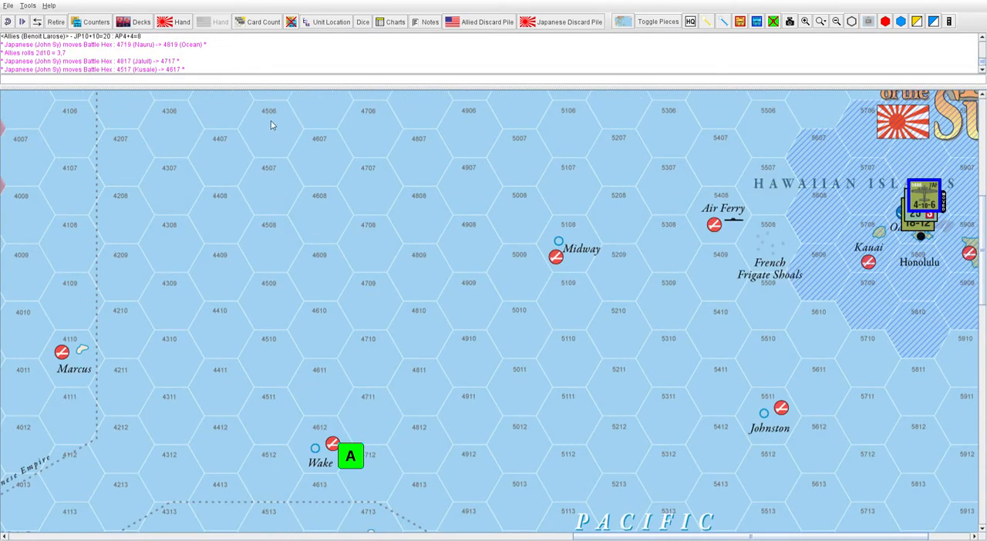
mouse_move(659, 298)
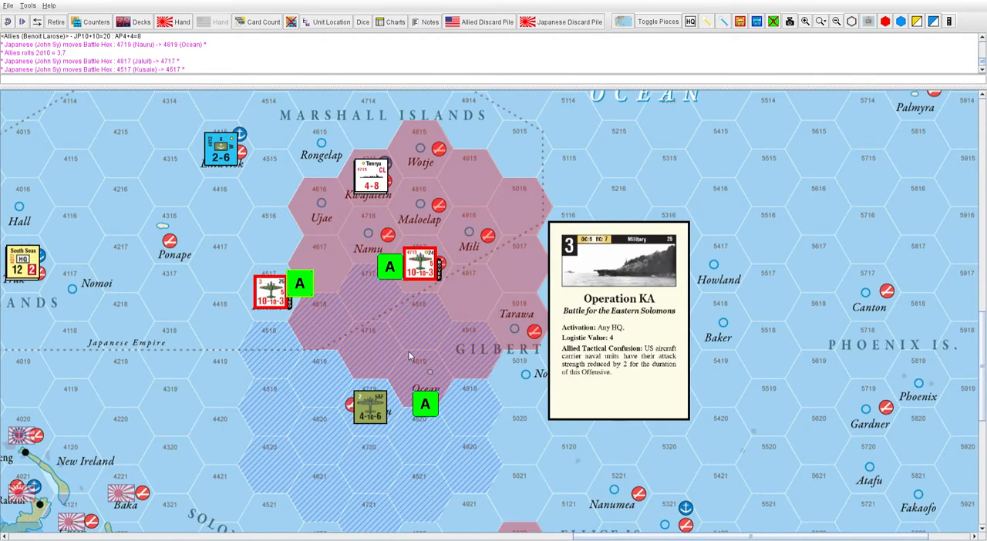
mouse_move(413, 371)
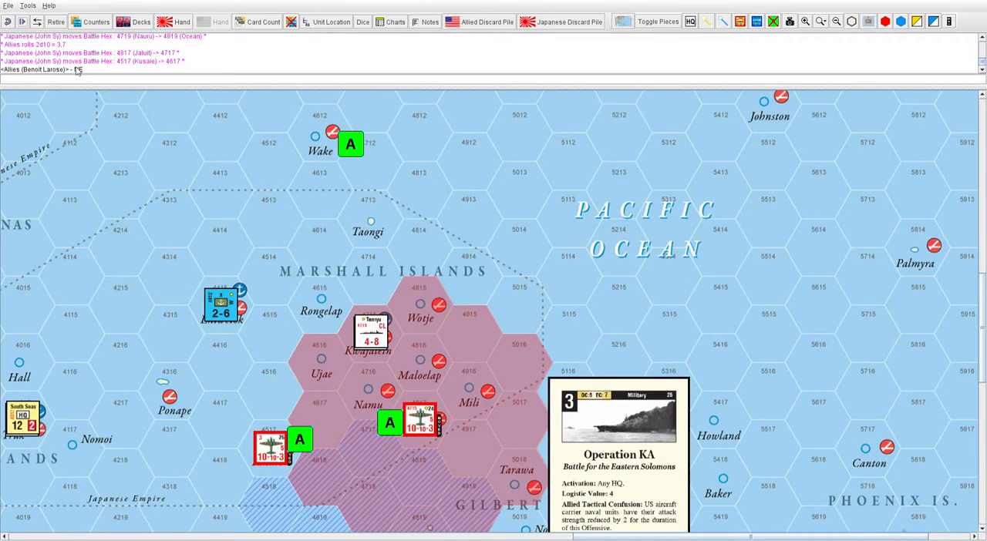
- Scroll the map down toward the New Hebrides battle area
scroll("down", 3)
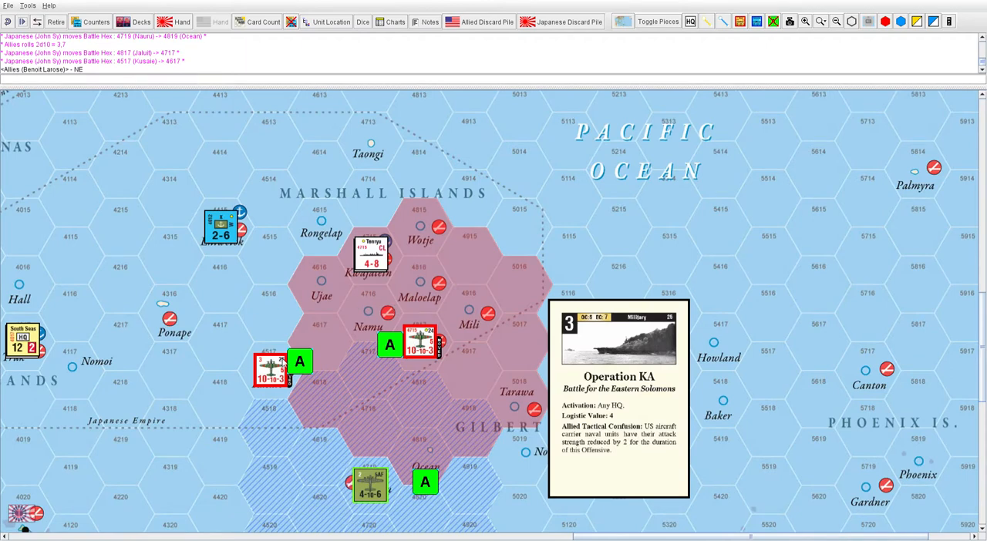
mouse_move(401, 508)
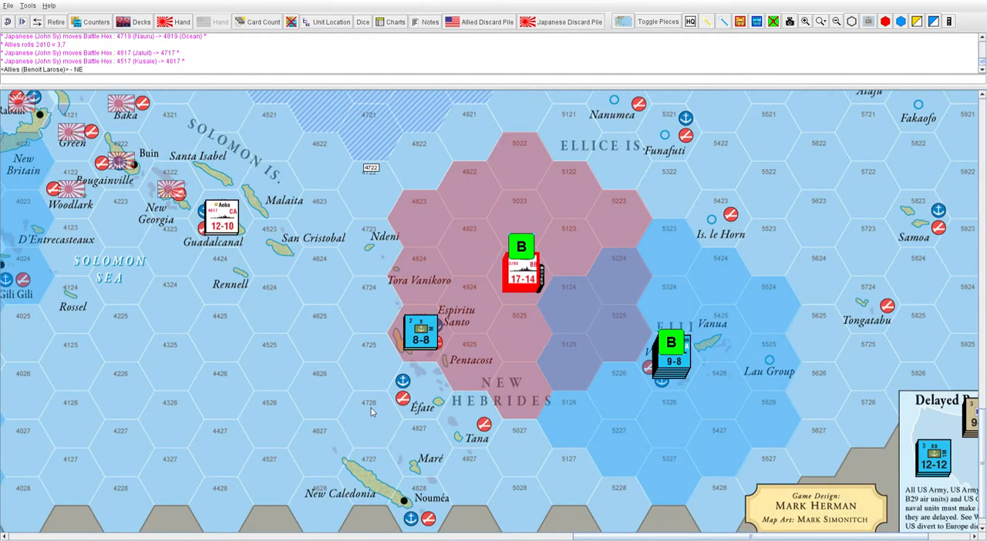
mouse_move(339, 321)
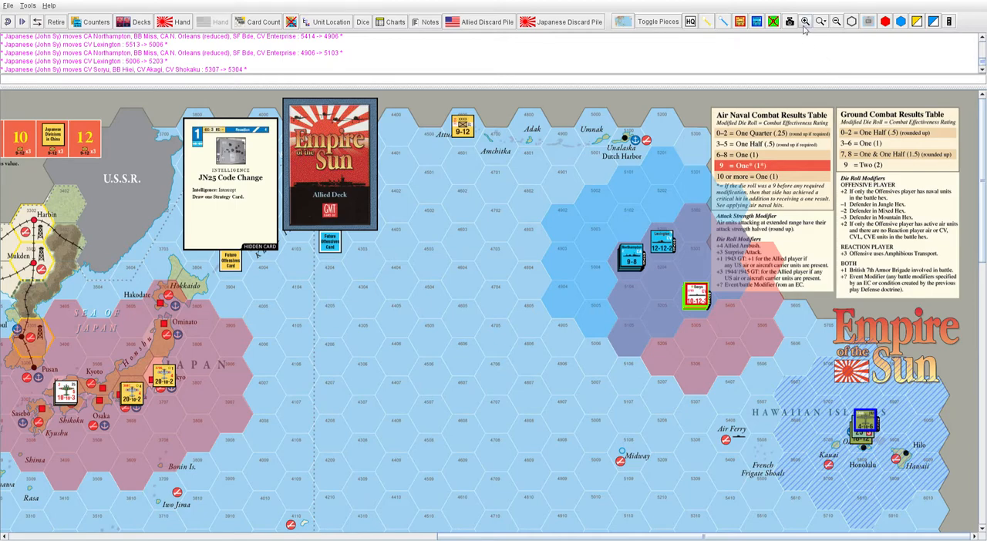
- Spread the Allied fleet and the Japanese carriers into separate hexes, Shokaku into 5505 beside Akagi
left_click(805, 18)
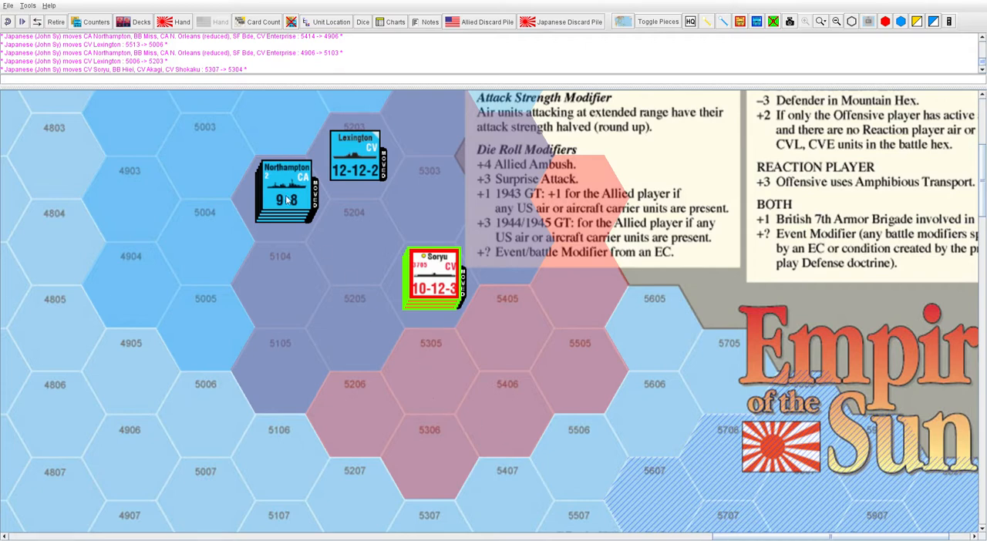
left_click_drag(285, 191, 206, 242)
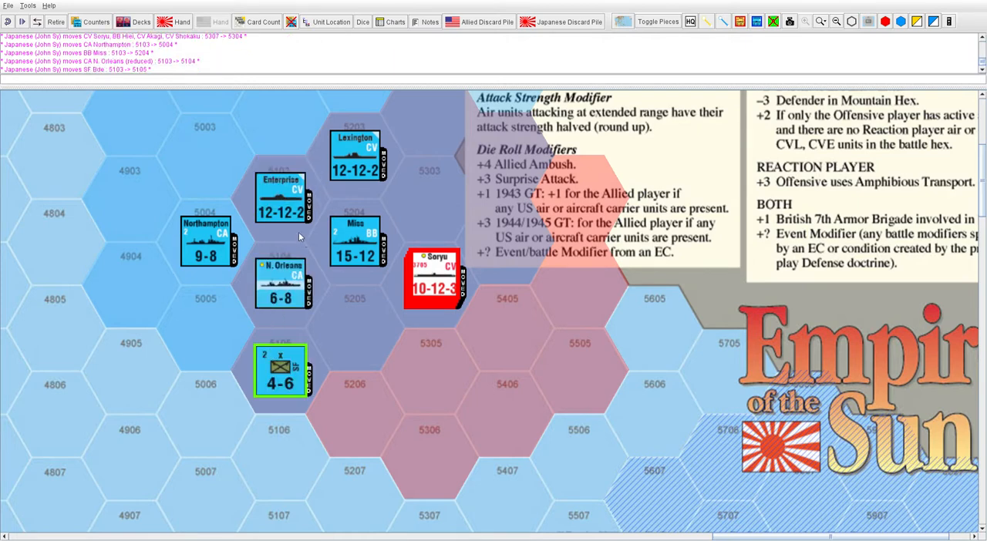
left_click_drag(280, 370, 280, 455)
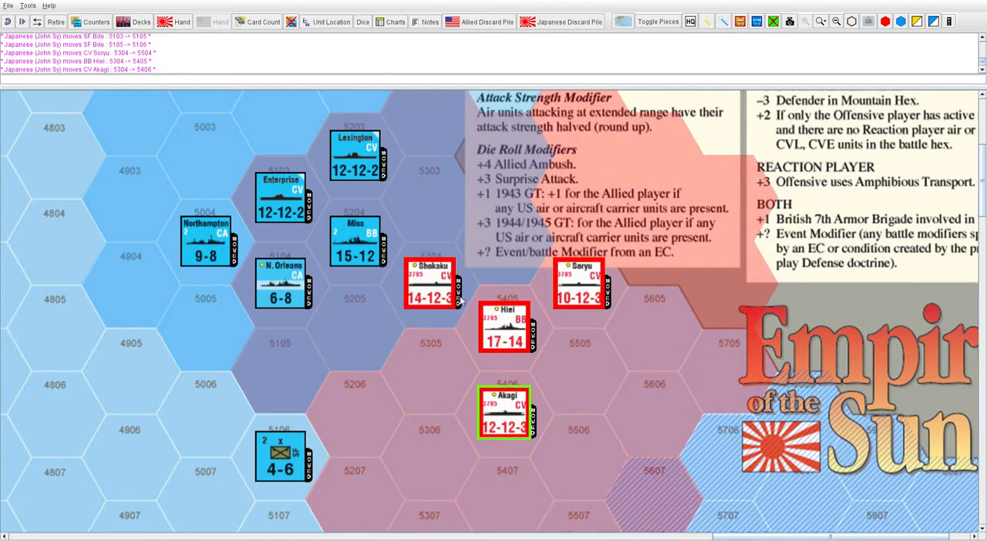
left_click_drag(430, 283, 579, 371)
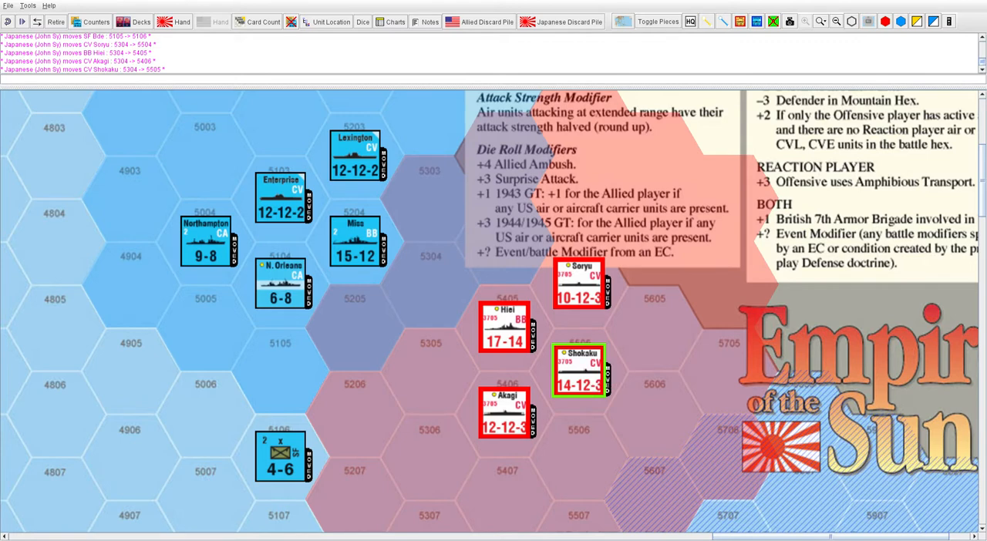
mouse_move(339, 243)
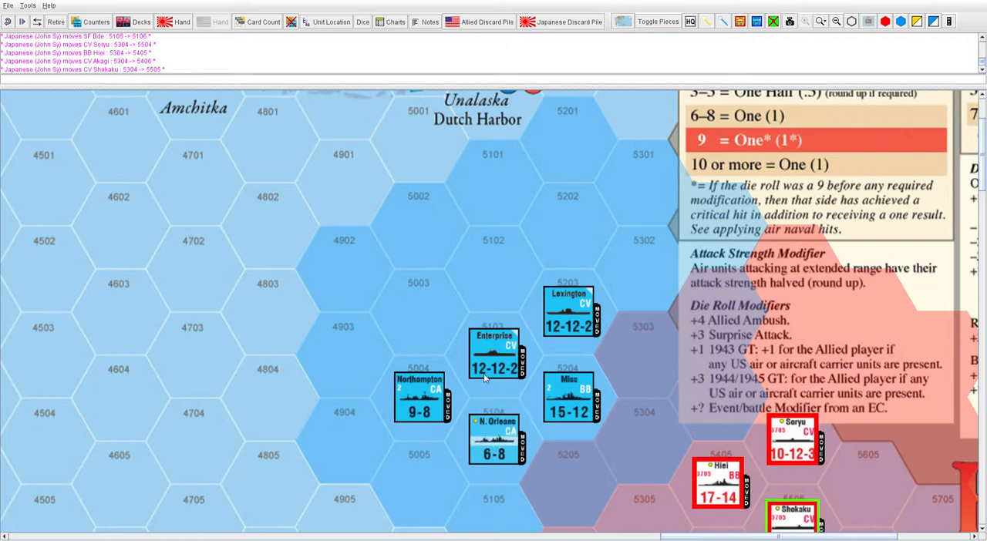
mouse_move(448, 278)
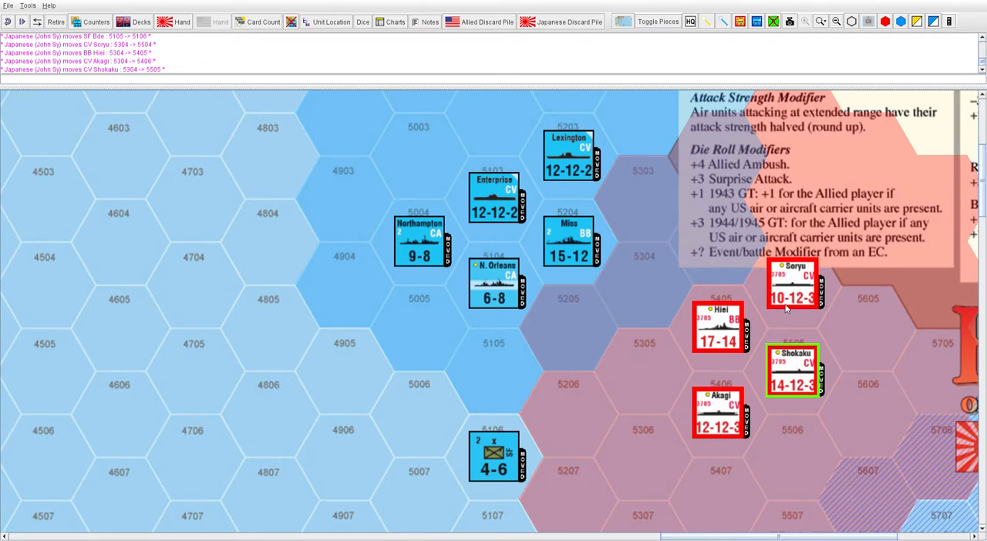
mouse_move(782, 405)
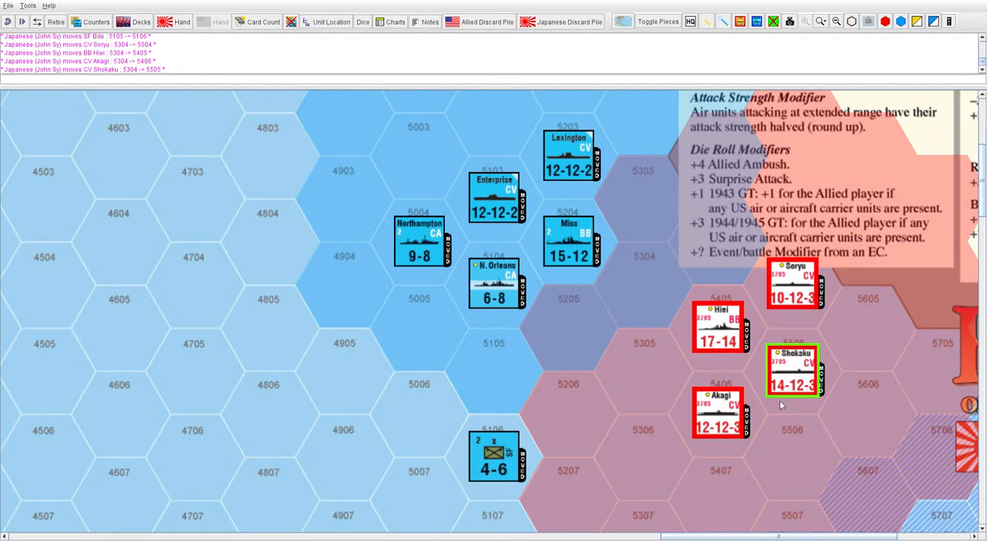
mouse_move(713, 328)
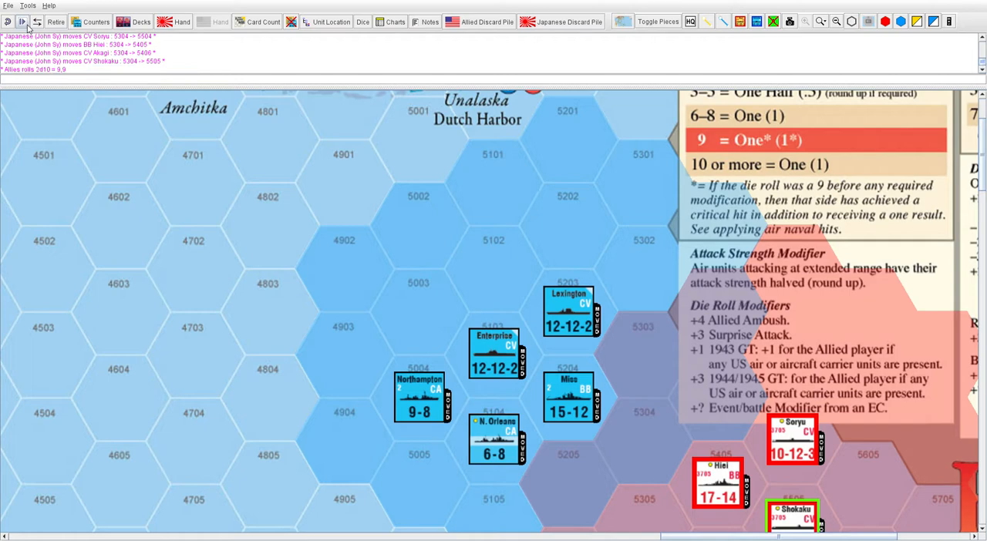
mouse_move(66, 83)
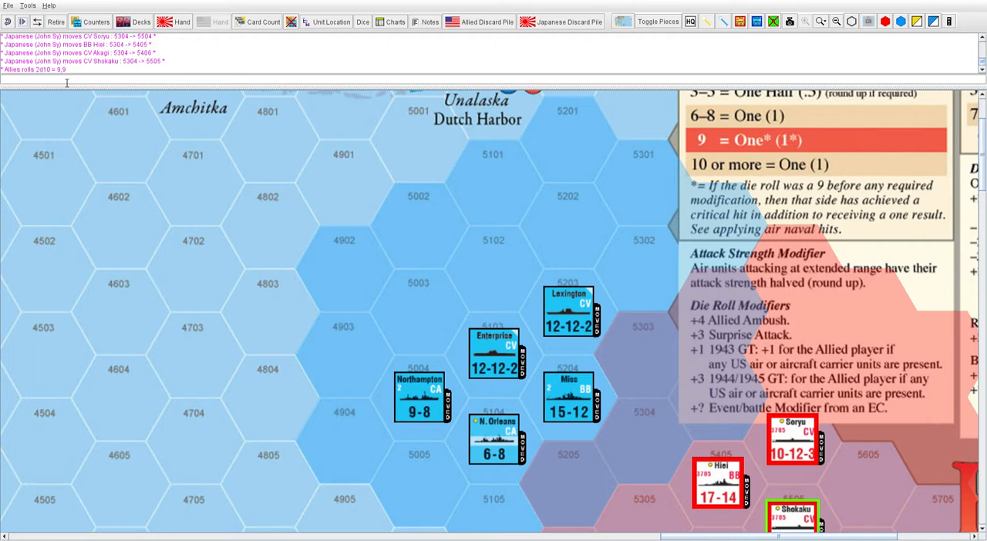
mouse_move(206, 330)
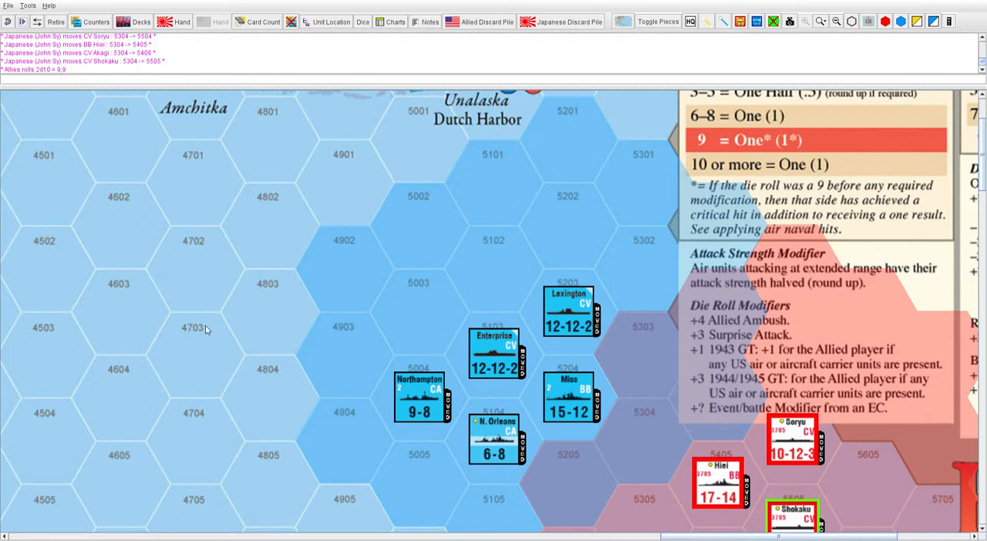
mouse_move(236, 318)
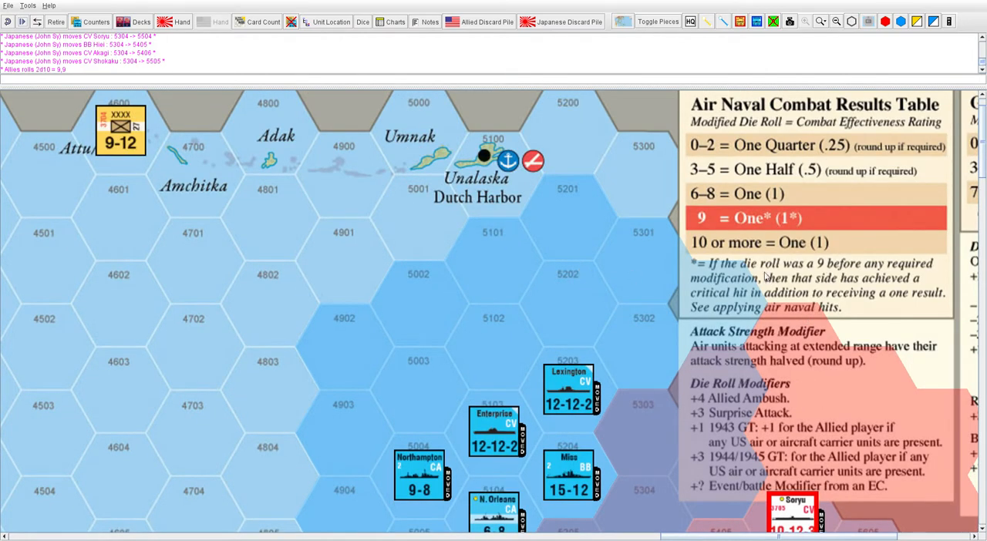
mouse_move(807, 229)
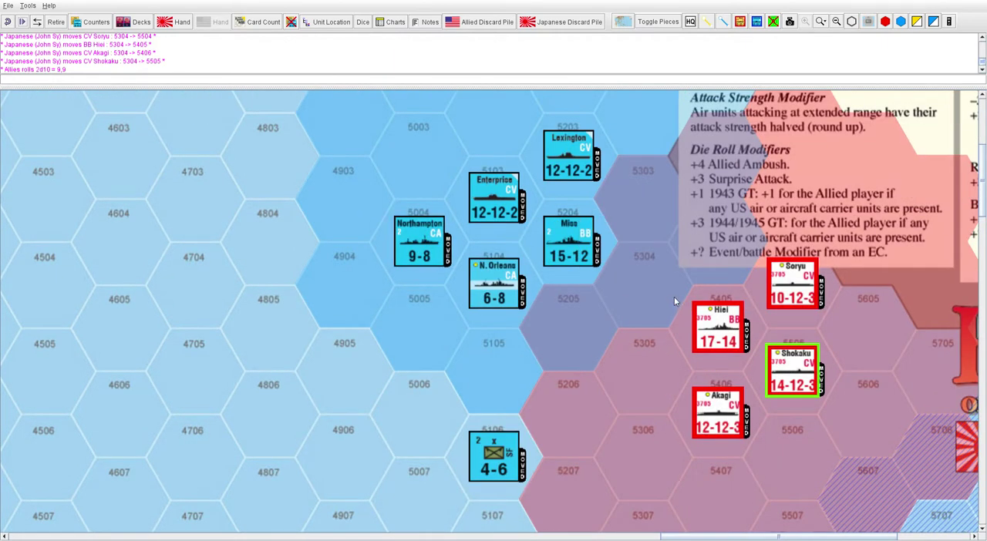
mouse_move(698, 330)
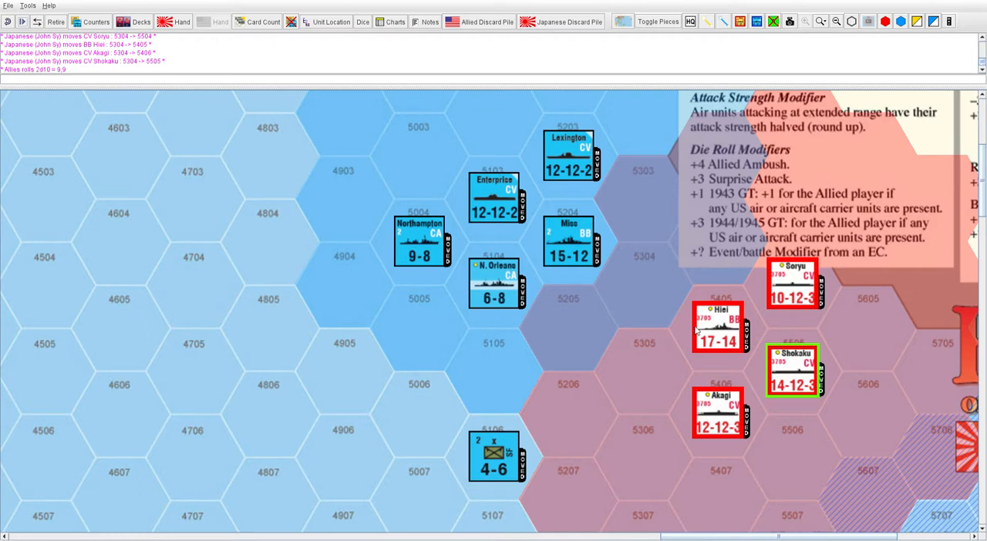
mouse_move(603, 294)
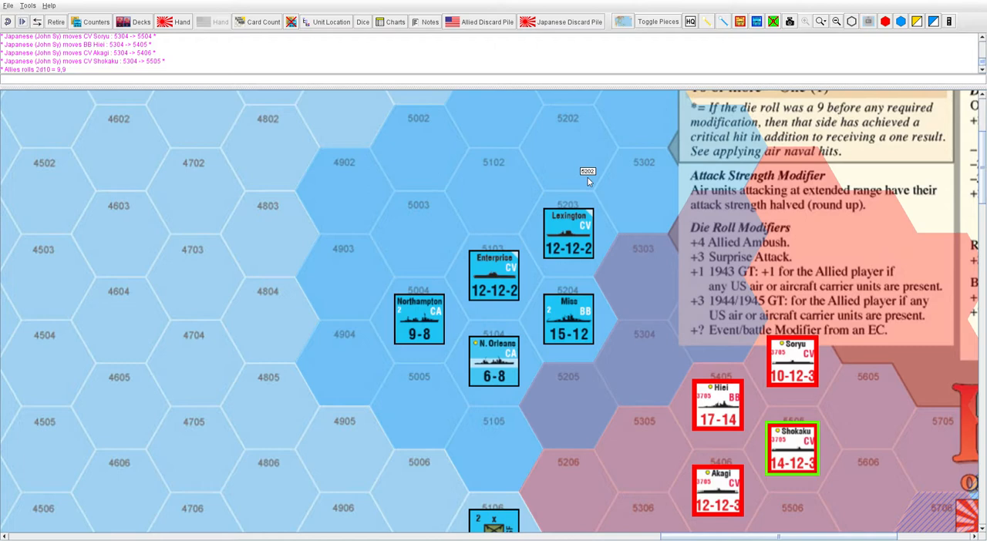
mouse_move(595, 256)
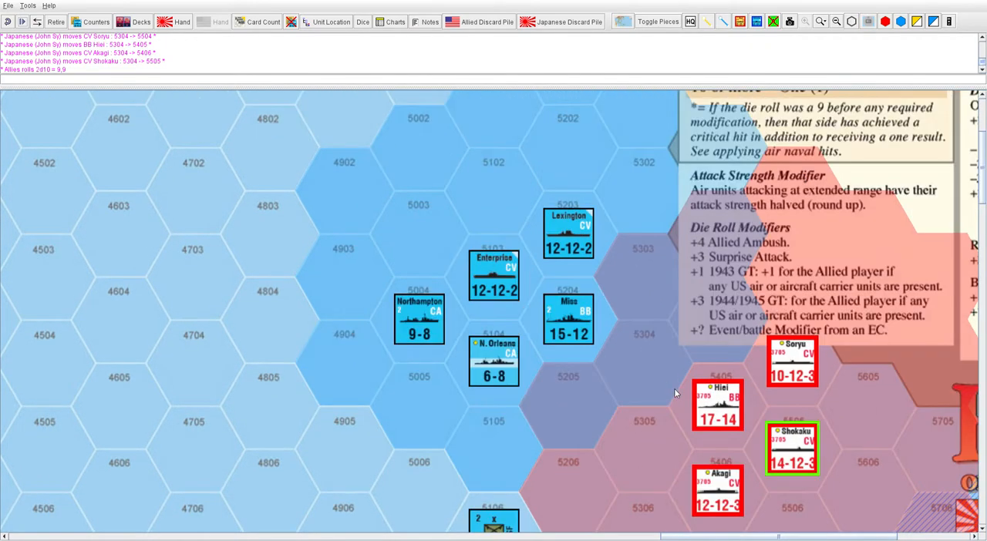
mouse_move(849, 410)
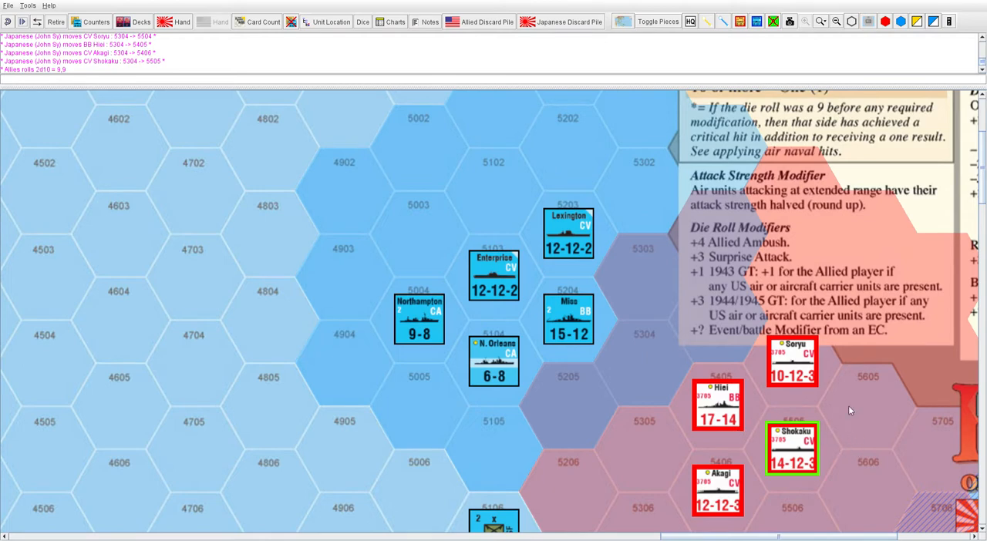
- Reduce strengths of a damaged Japanese ship and the Allied Lexington and another Allied ship
right_click(792, 369)
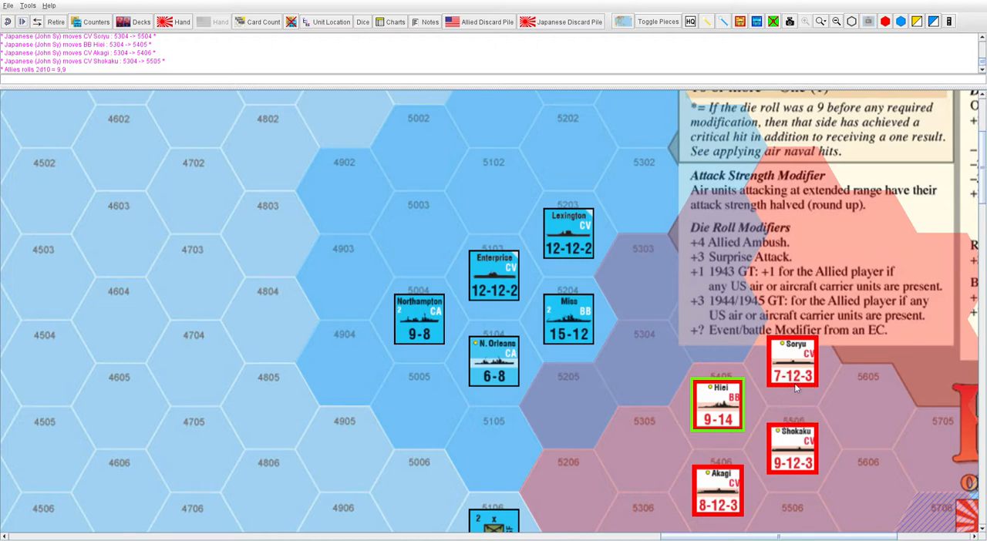
mouse_move(605, 317)
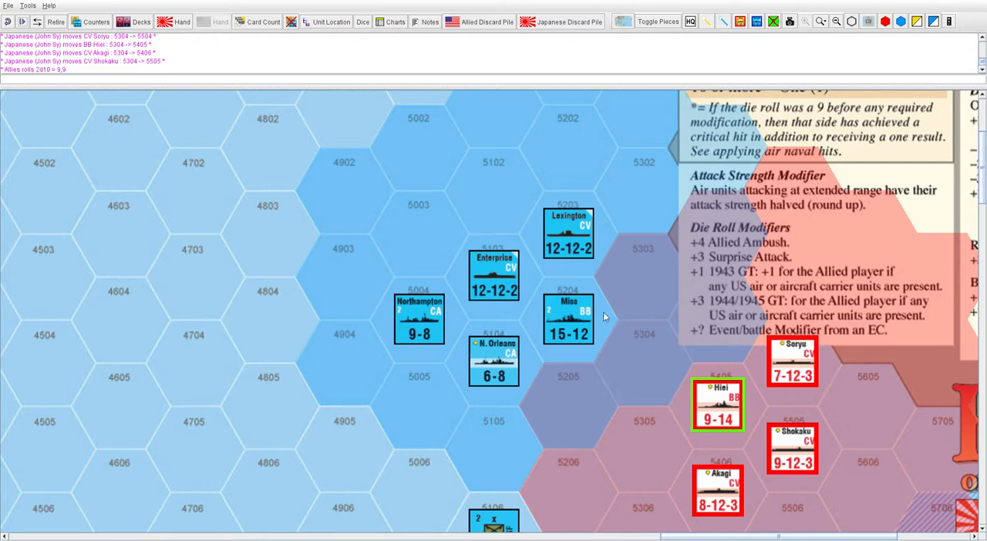
right_click(569, 231)
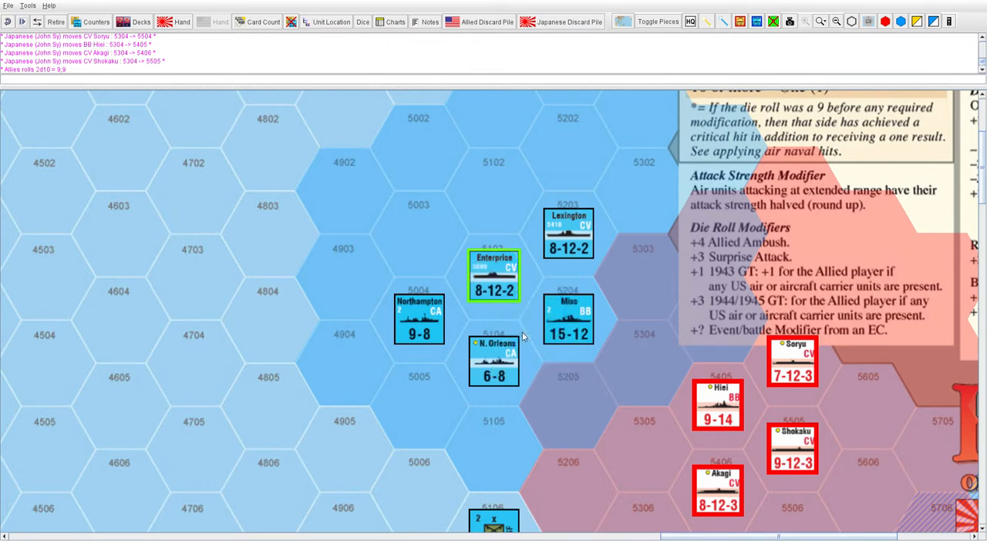
right_click(568, 324)
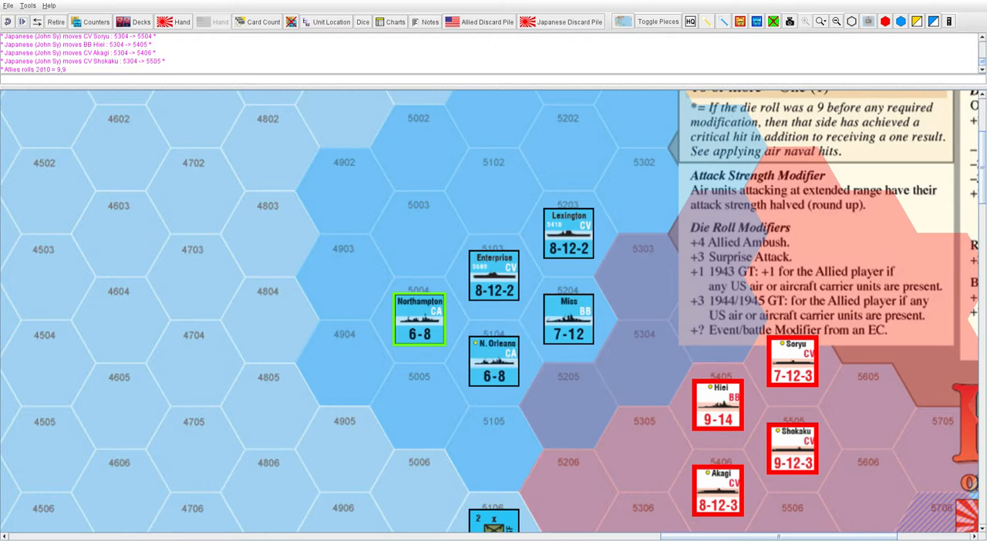
mouse_move(523, 286)
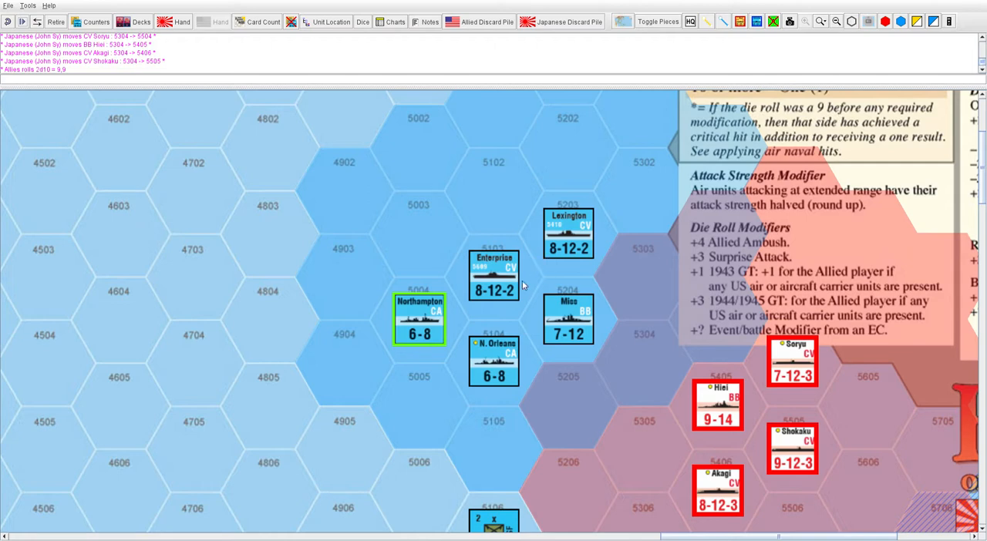
mouse_move(545, 289)
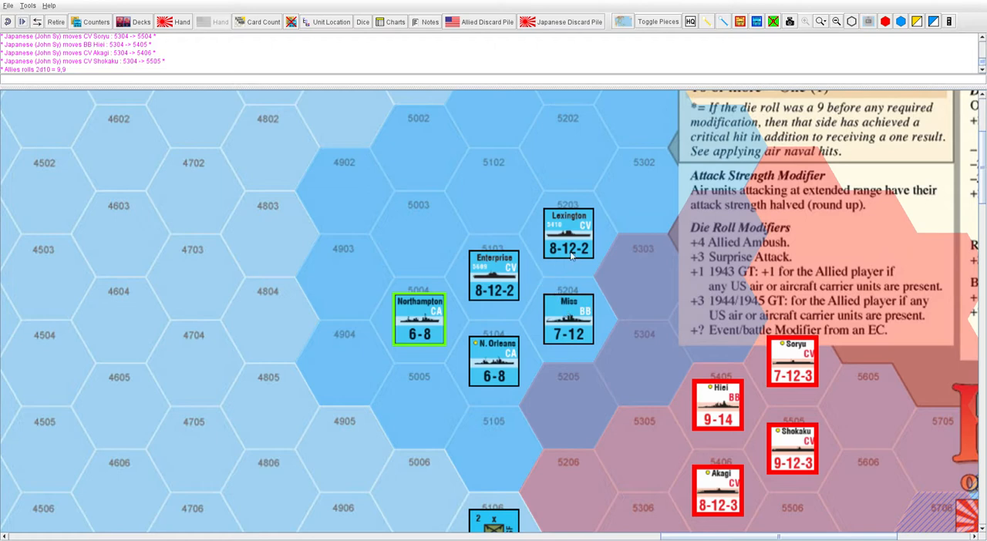
mouse_move(462, 325)
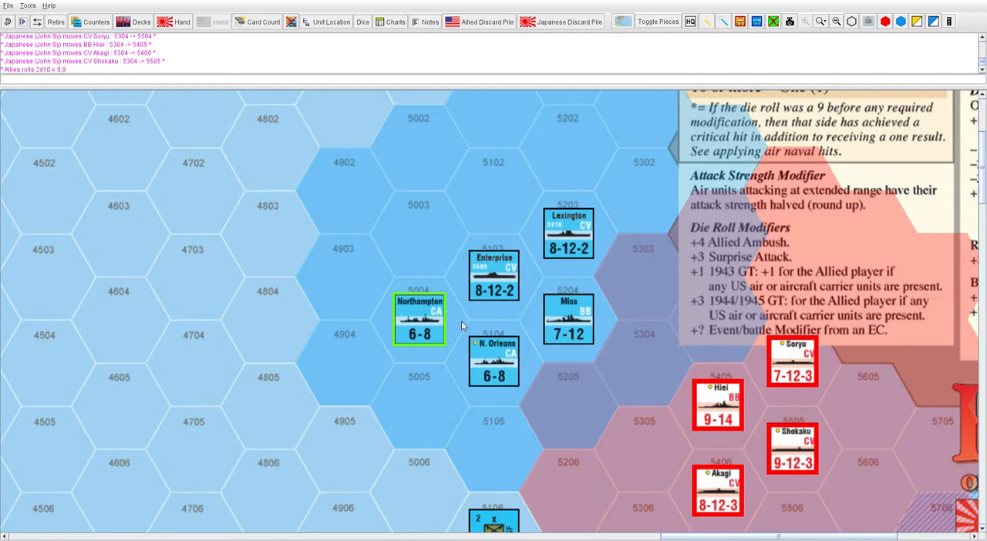
mouse_move(499, 329)
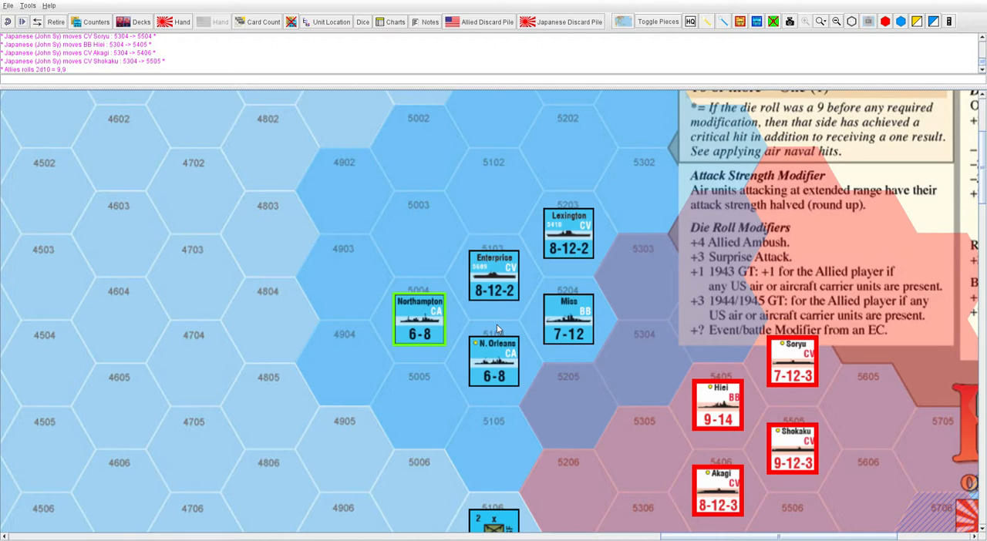
mouse_move(510, 321)
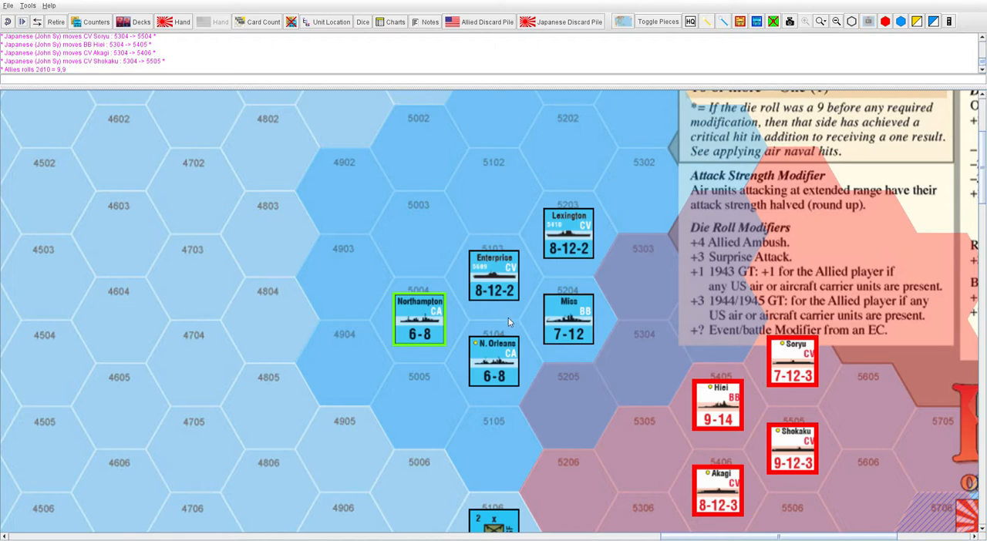
mouse_move(438, 328)
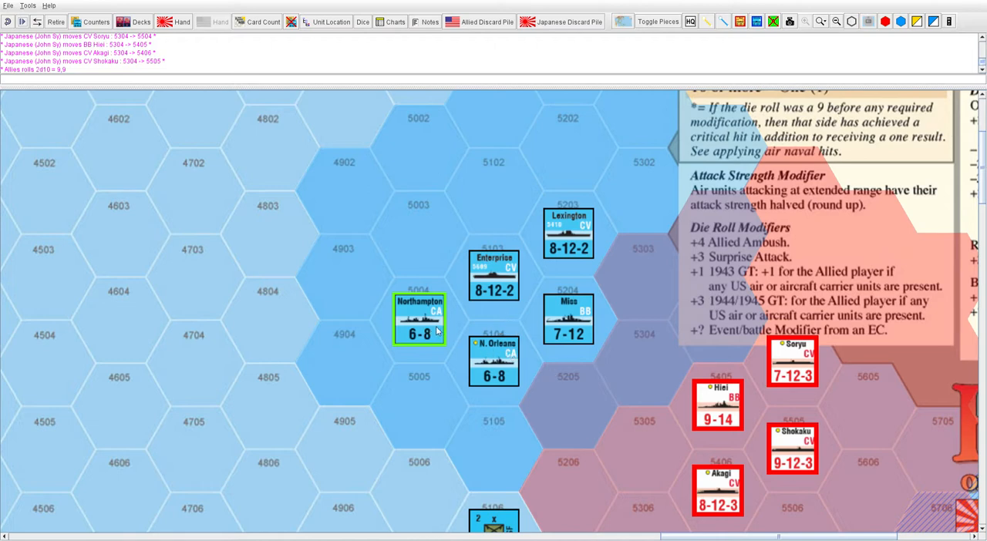
- Move Northampton west into hex 4804 and bring up its counter actions
left_click_drag(419, 319, 271, 318)
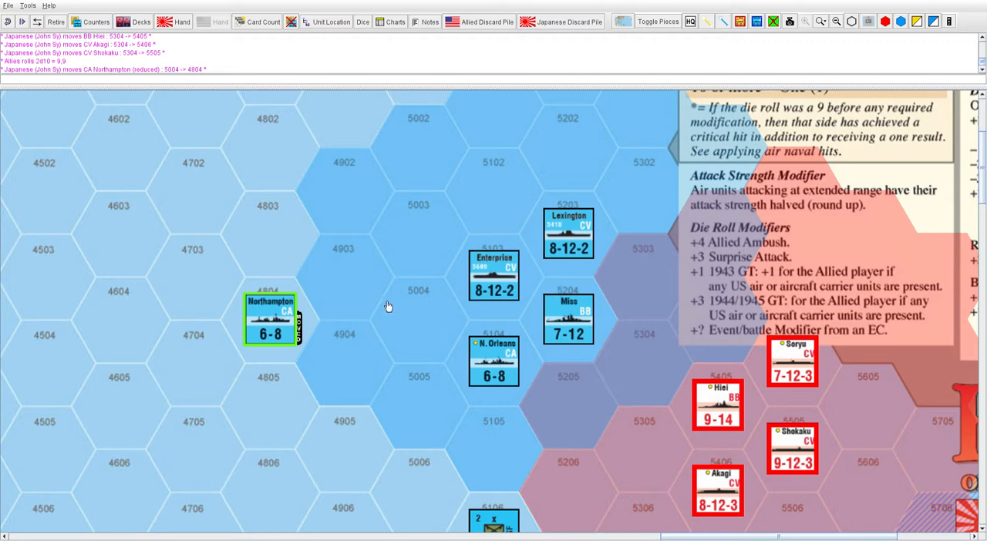
right_click(404, 300)
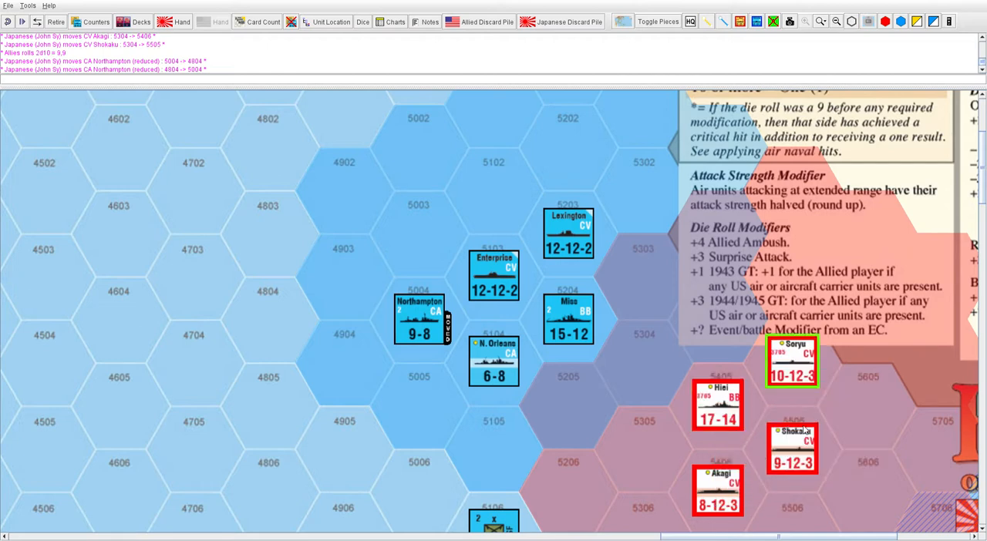
- Flip Shokaku back to its full-strength 14-12-3 side
right_click(792, 449)
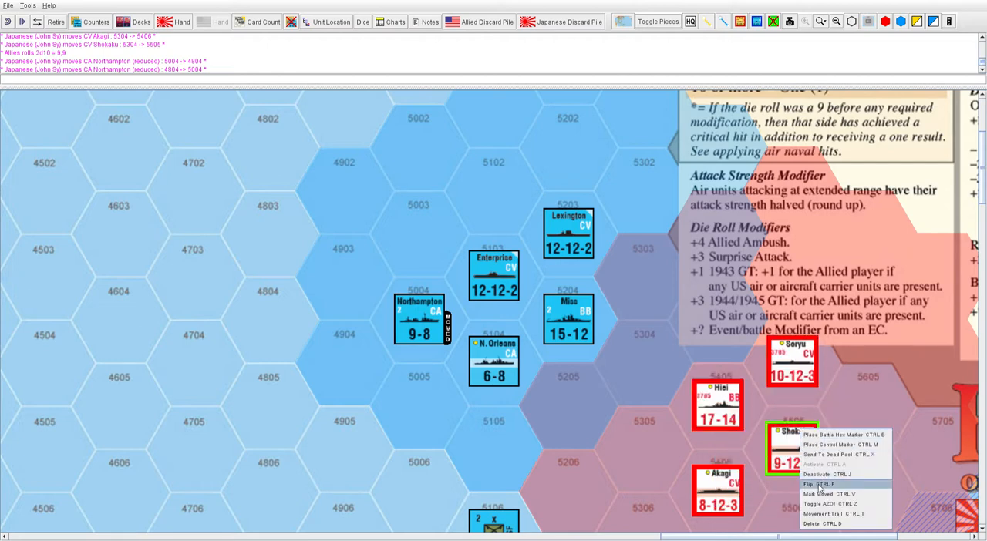
left_click(814, 481)
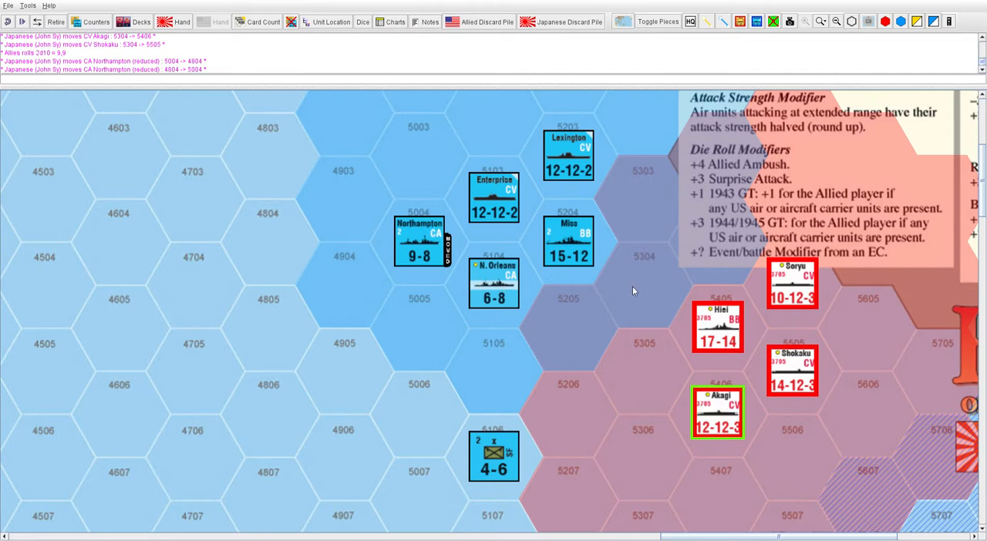
mouse_move(600, 260)
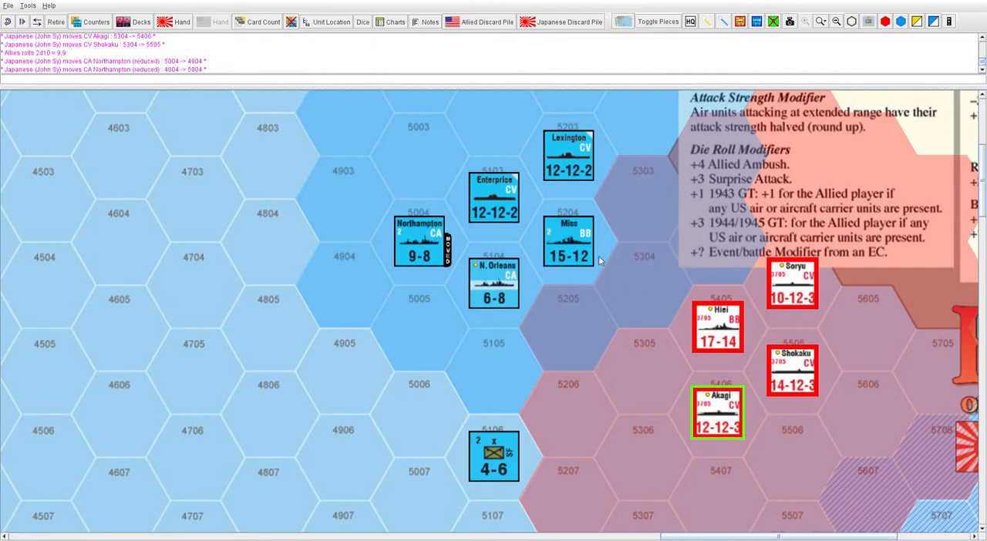
mouse_move(584, 217)
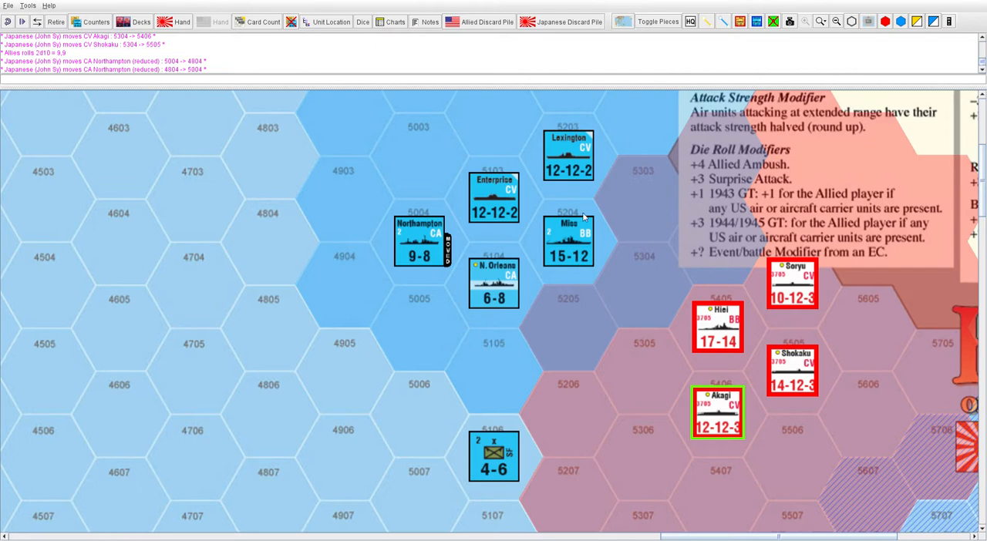
mouse_move(626, 269)
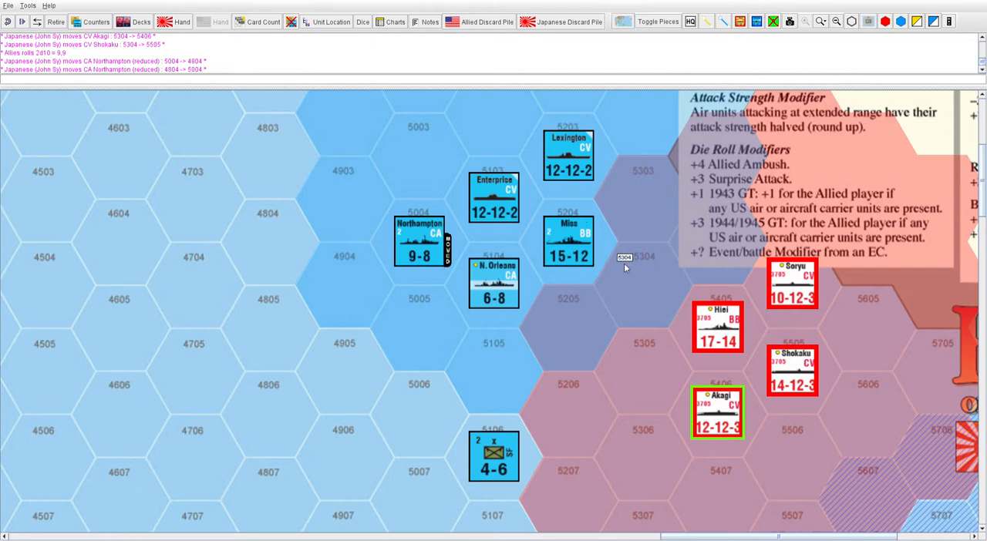
mouse_move(577, 201)
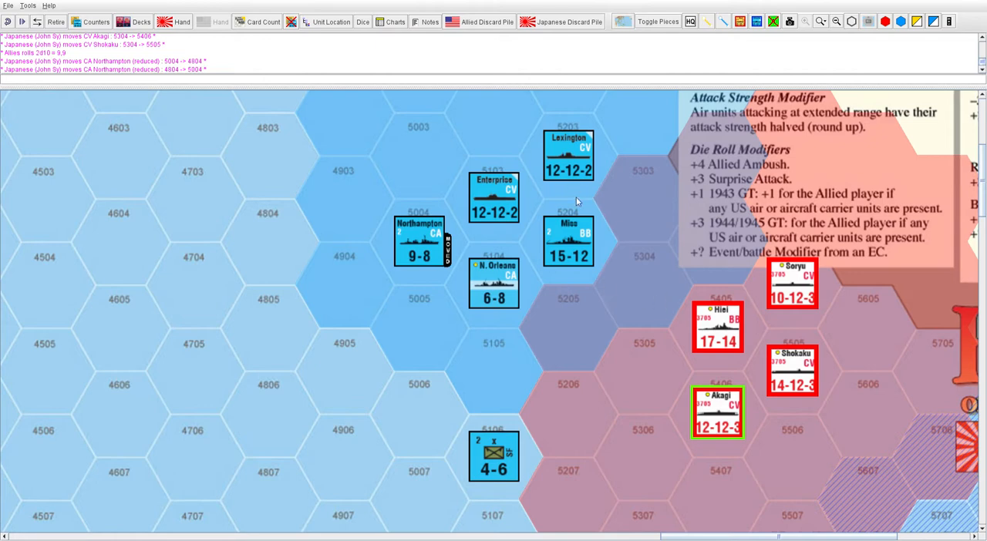
mouse_move(580, 179)
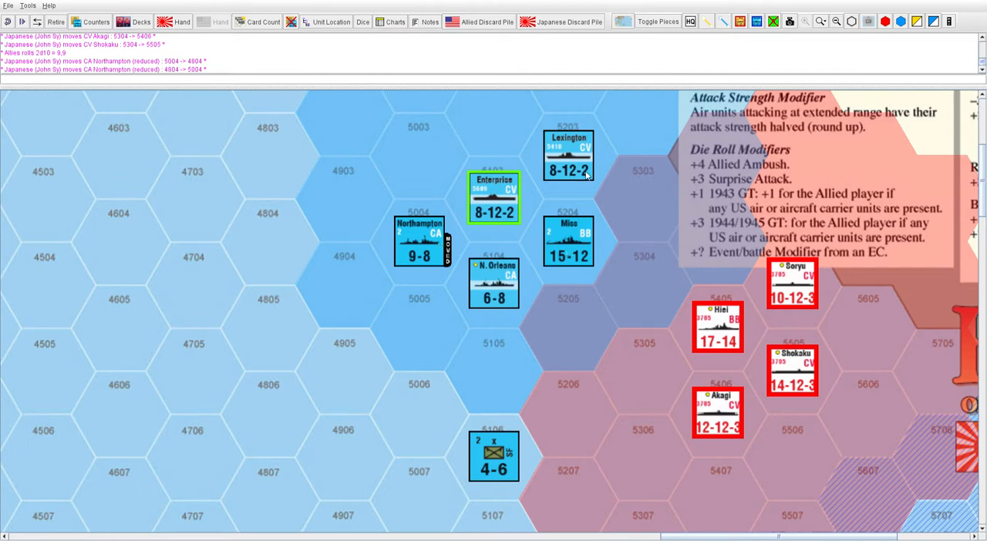
- Move Lexington to hex 4803 and Enterprise to hex 4804
right_click(568, 154)
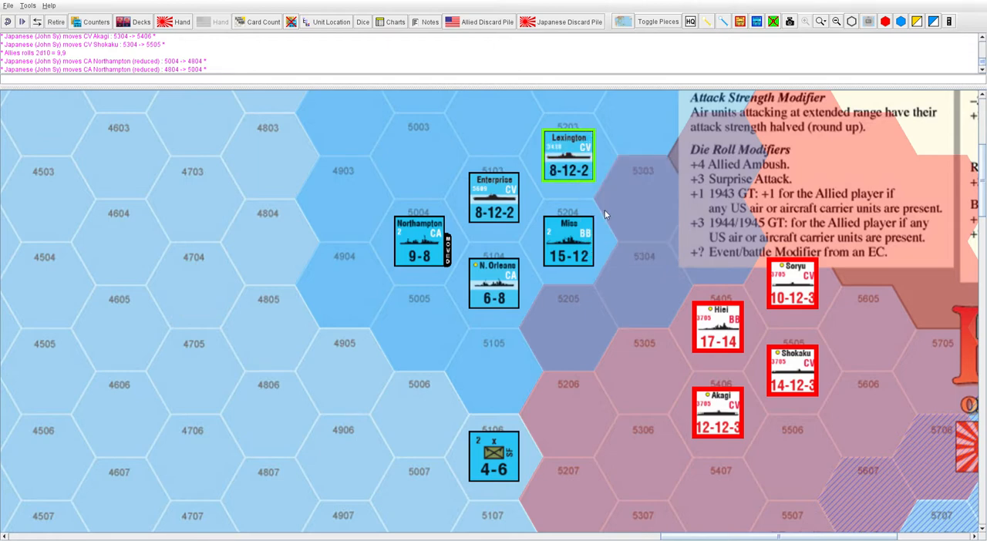
left_click_drag(568, 156, 271, 154)
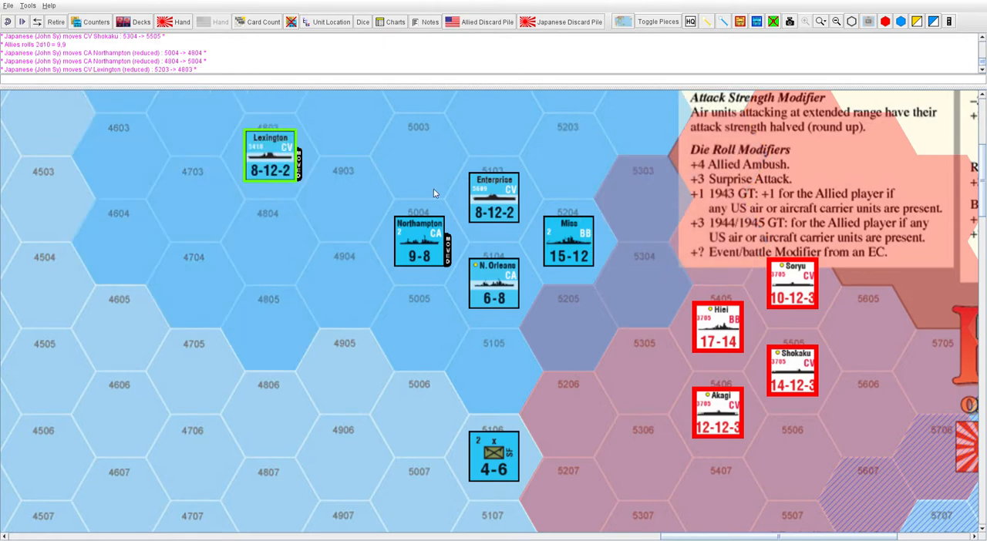
left_click_drag(494, 196, 272, 241)
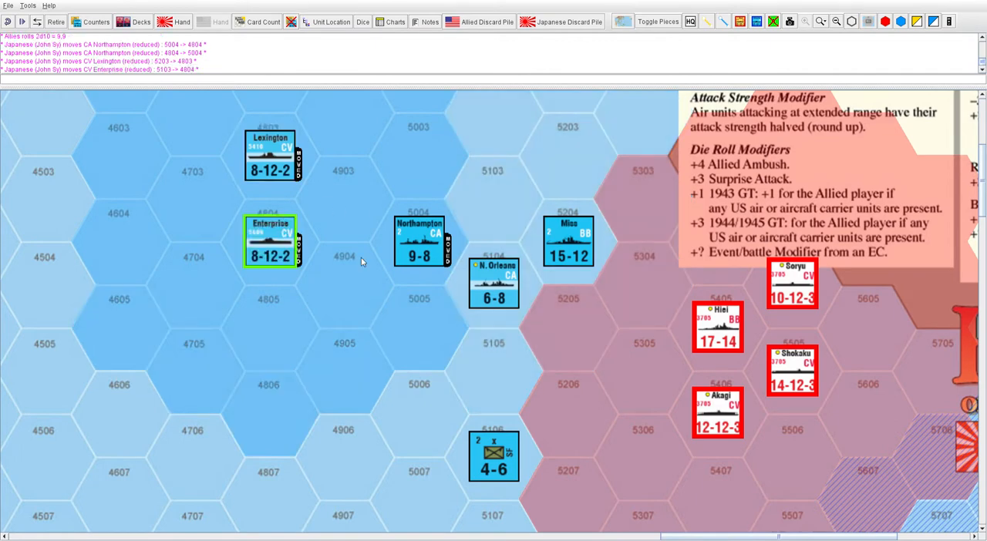
mouse_move(361, 263)
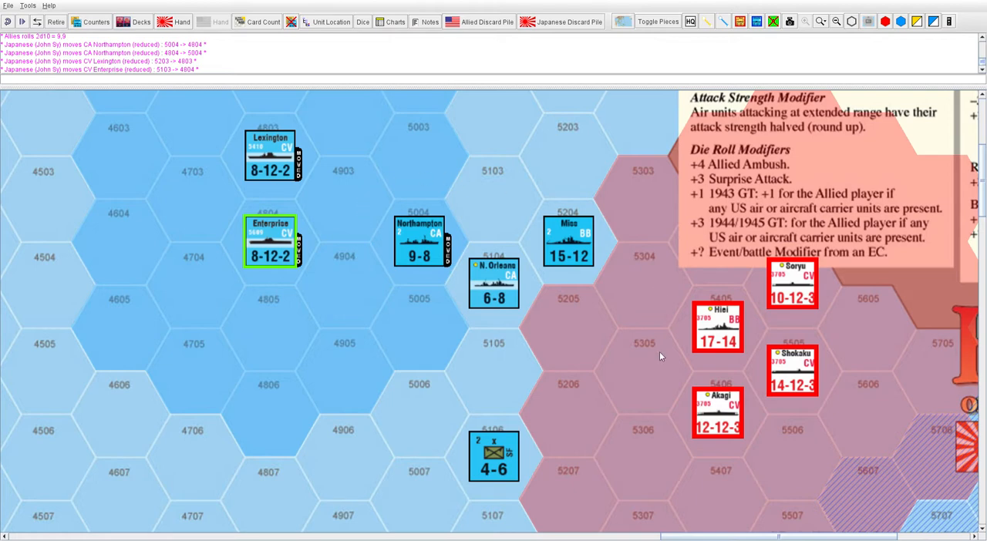
mouse_move(419, 271)
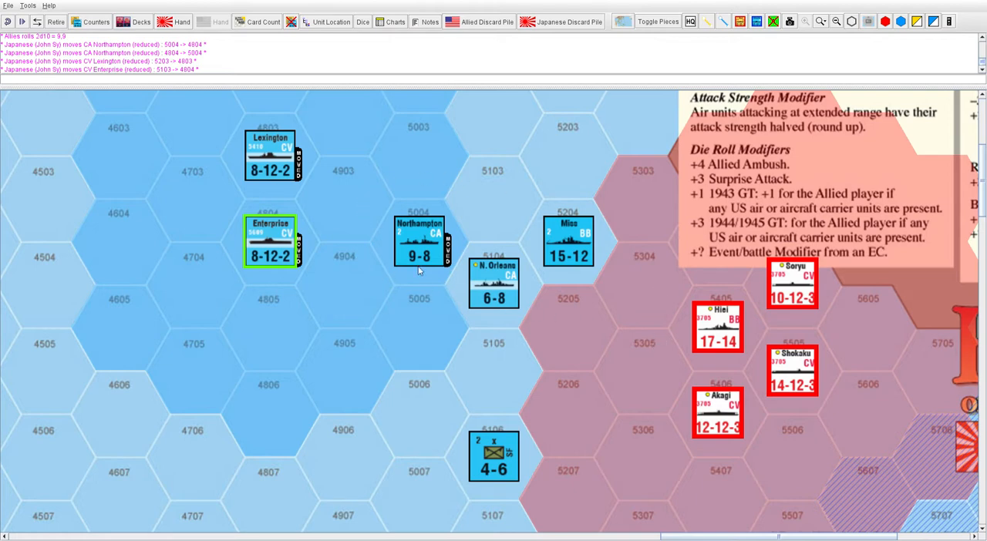
mouse_move(829, 414)
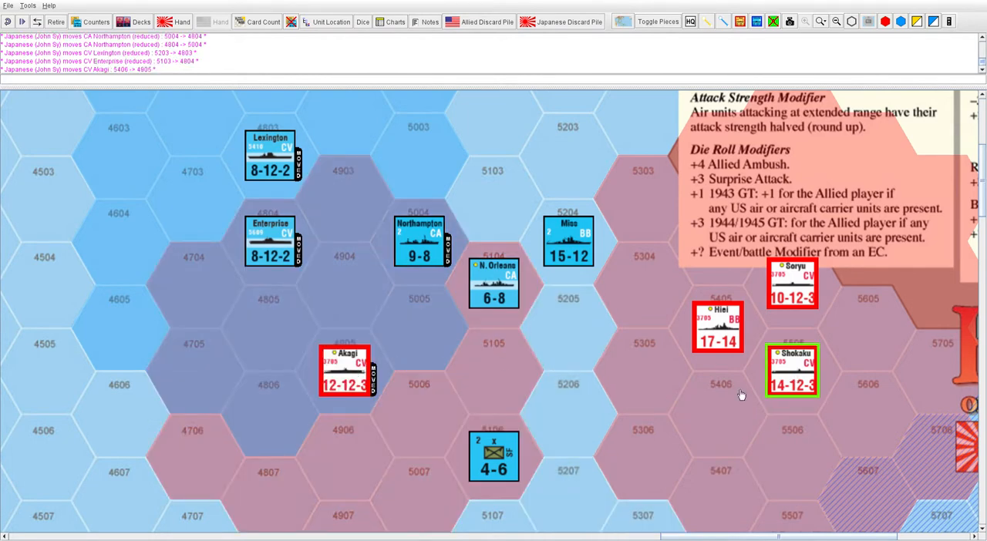
- Move Shokaku west to hex 4906
left_click_drag(793, 370, 344, 456)
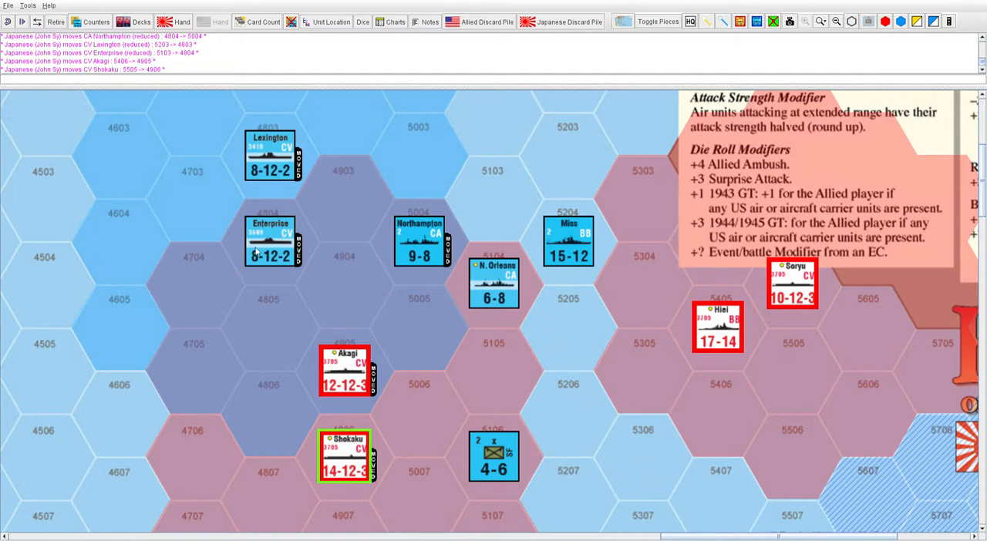
mouse_move(415, 409)
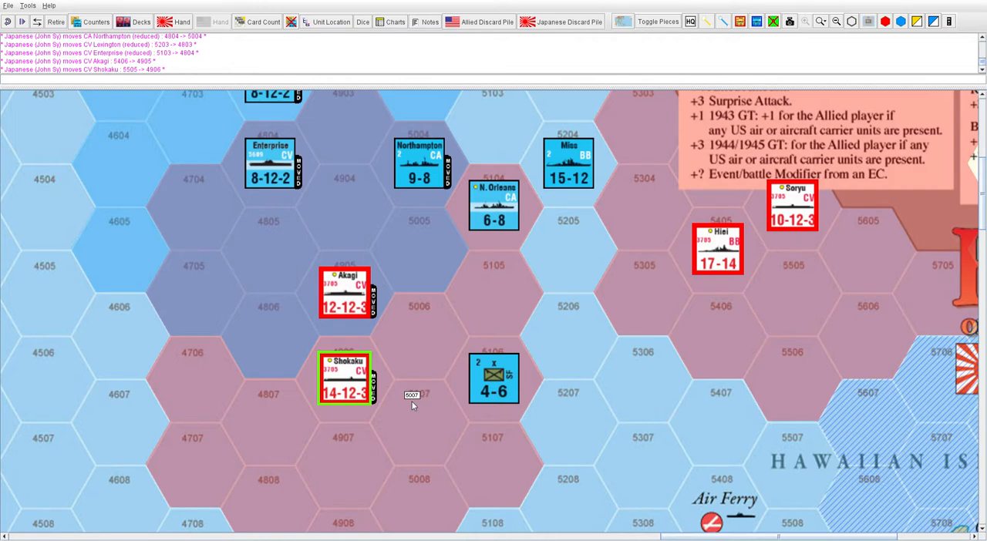
mouse_move(391, 334)
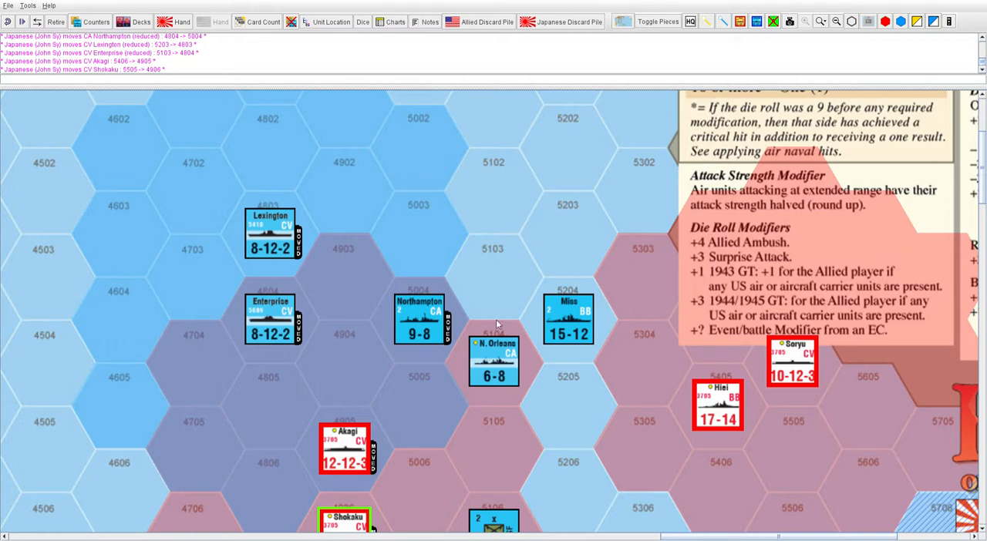
- Move the Northampton cruiser from hex 5004 to hex 5205 beside Mississippi
scroll("down", 3)
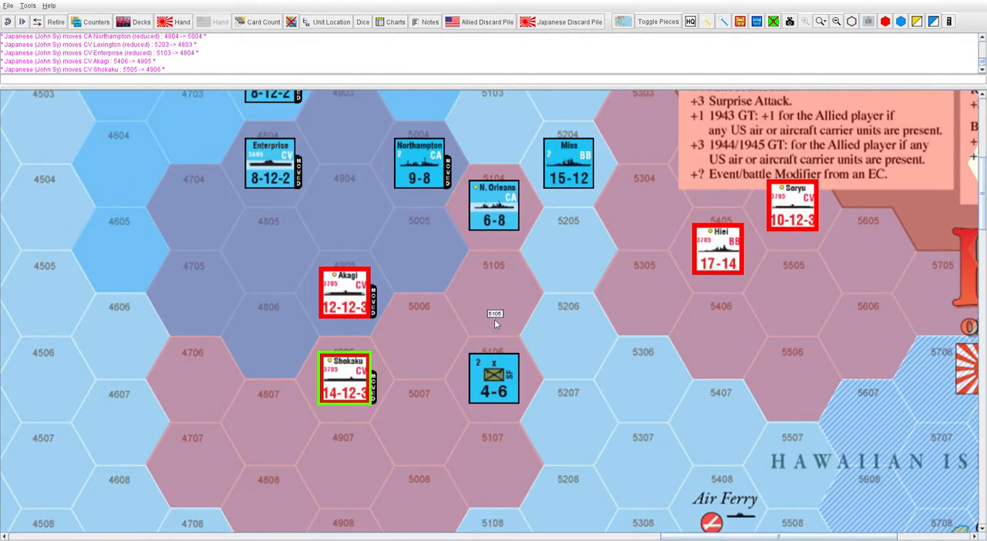
mouse_move(580, 298)
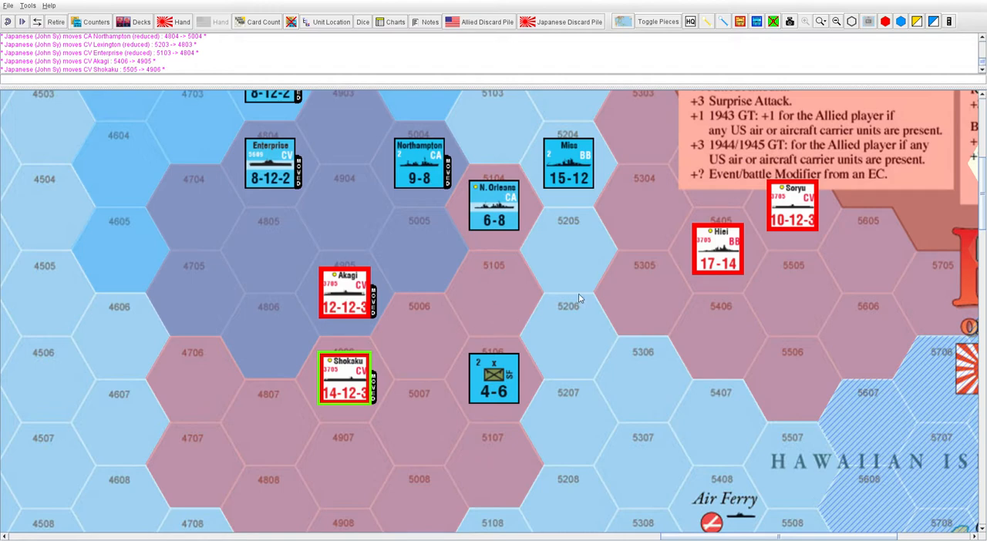
left_click(419, 162)
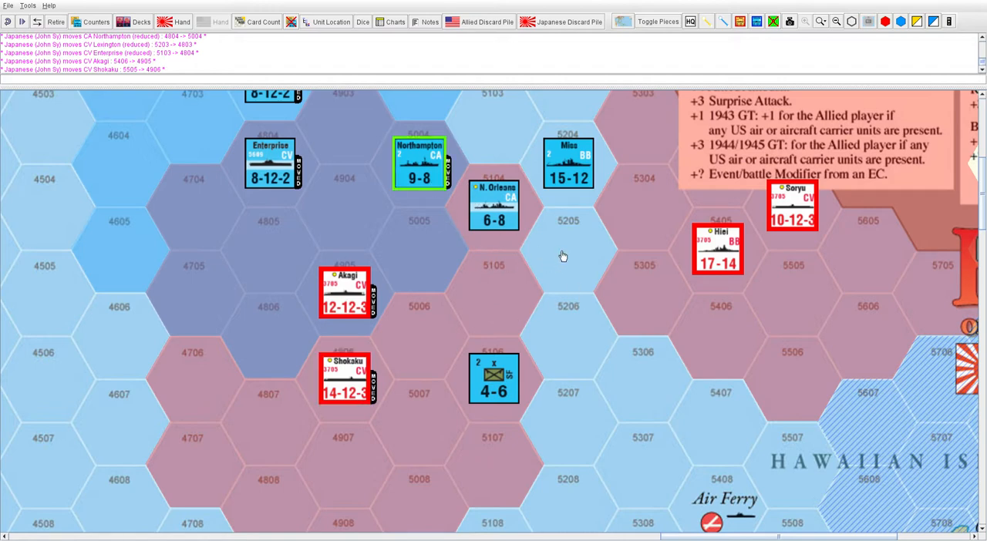
left_click_drag(420, 162, 568, 247)
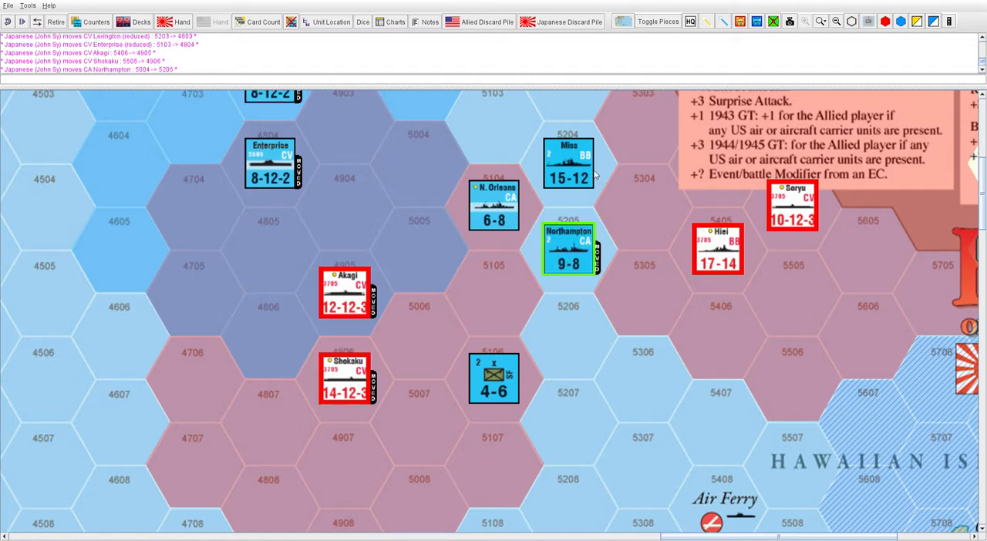
mouse_move(630, 220)
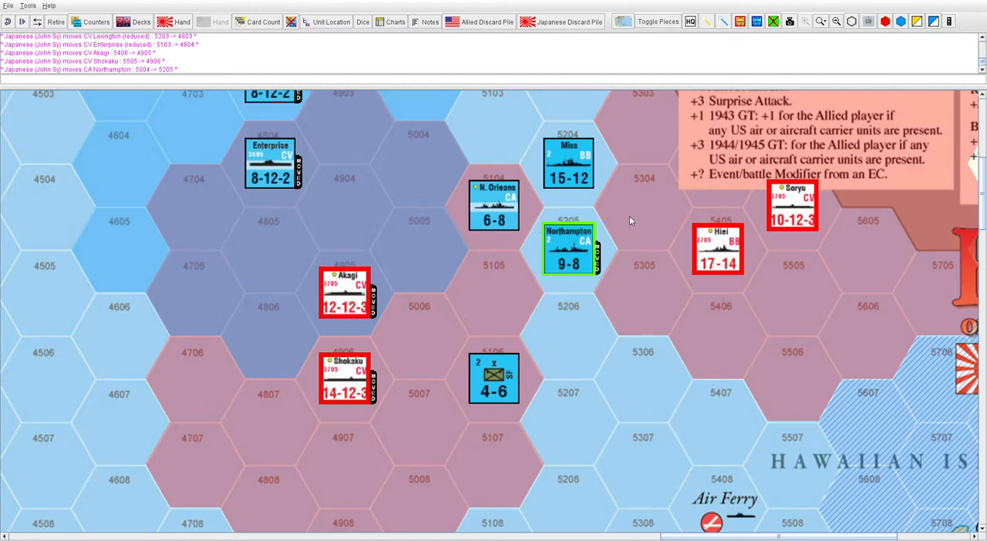
mouse_move(580, 207)
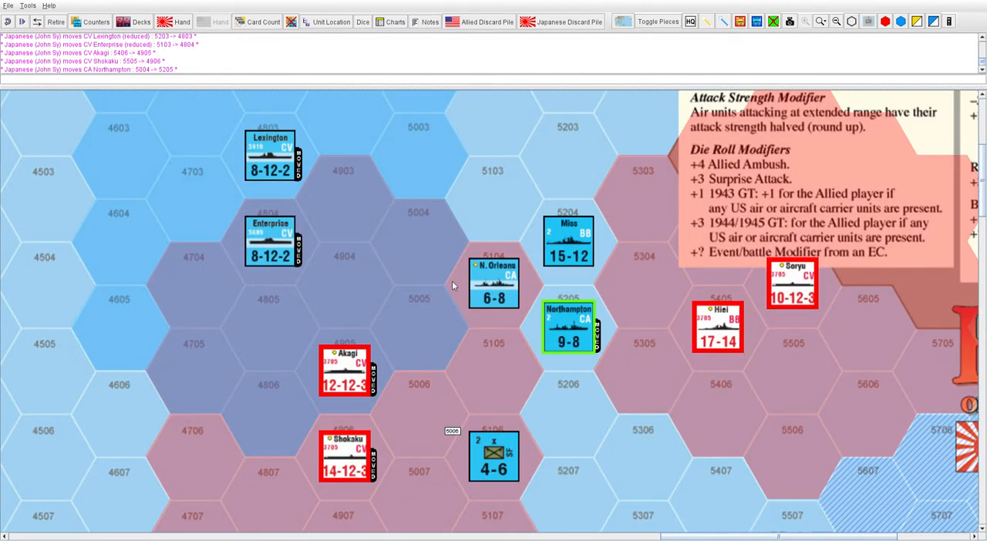
scroll("down", 3)
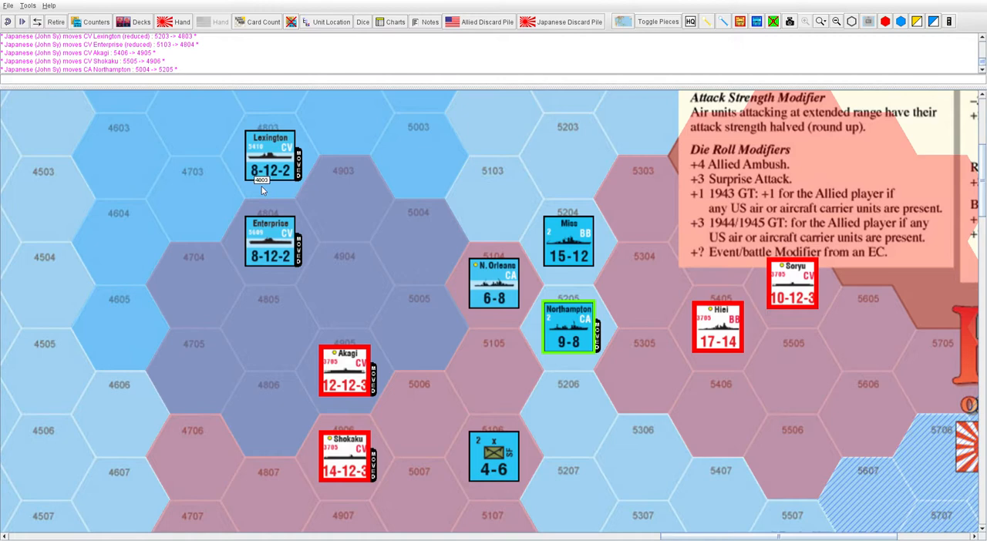
mouse_move(345, 300)
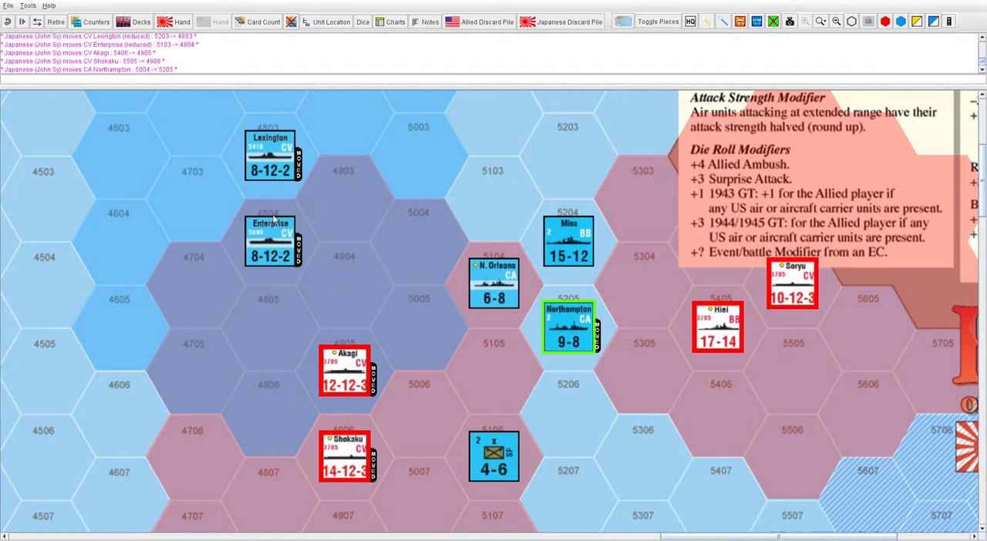
- Flip Lexington to its full-strength 12-12-2 side
right_click(272, 239)
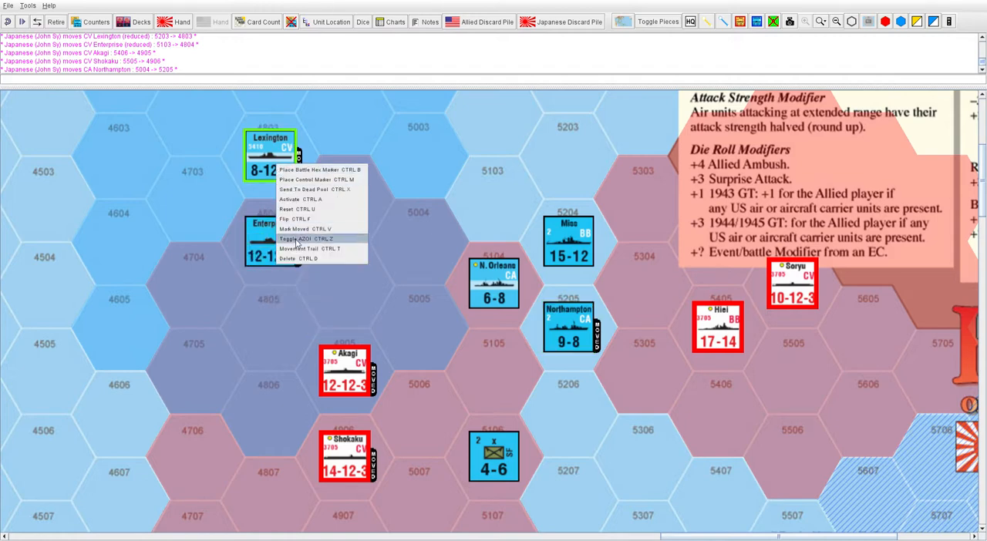
left_click(303, 239)
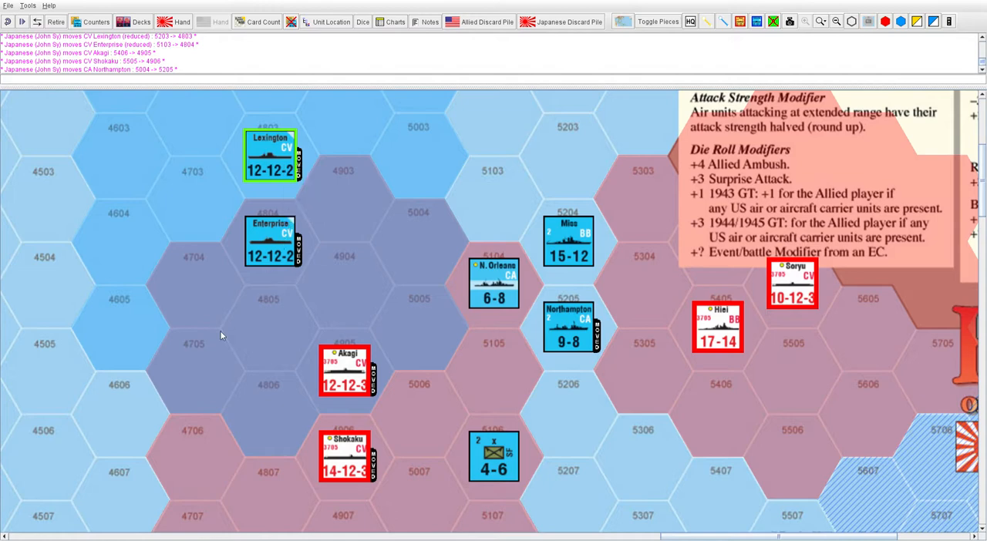
mouse_move(225, 333)
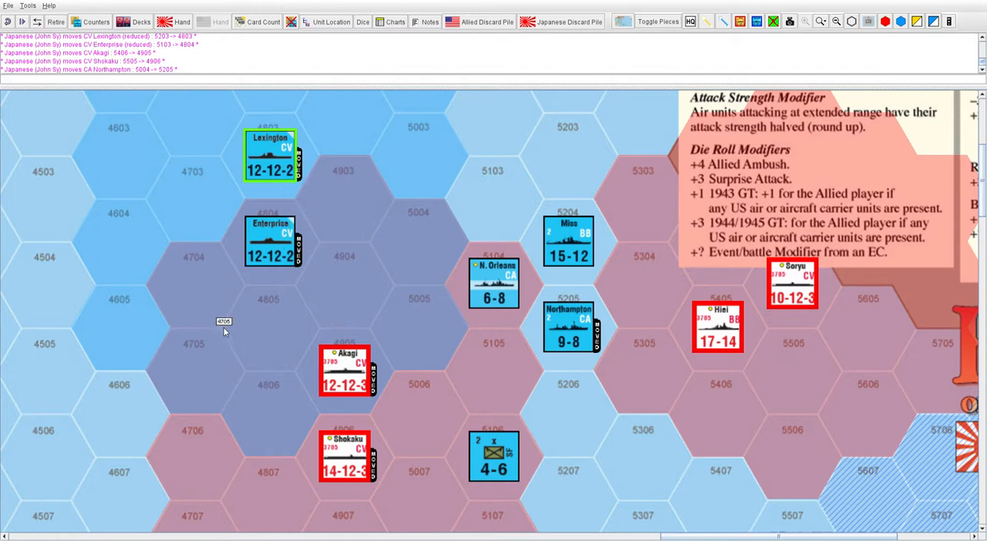
scroll("down", 3)
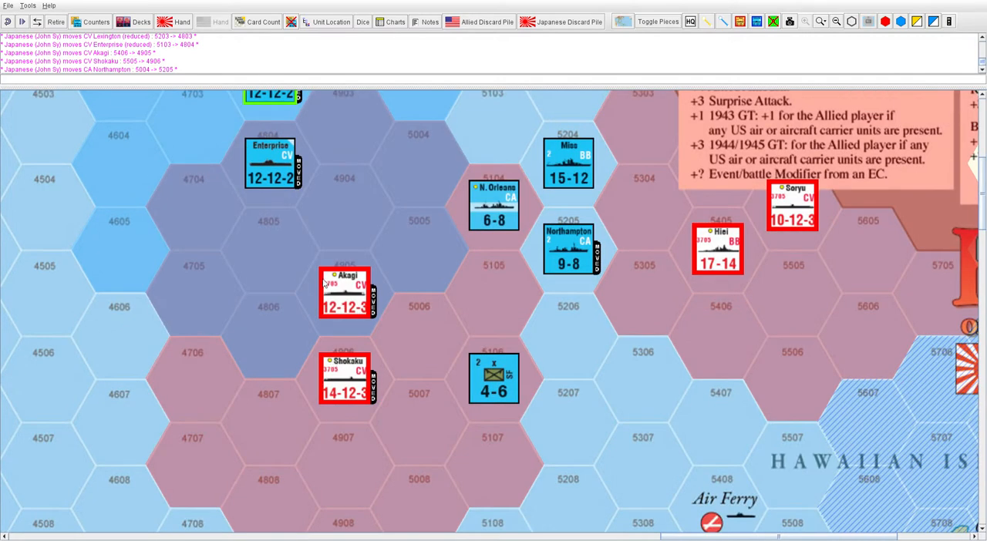
mouse_move(357, 333)
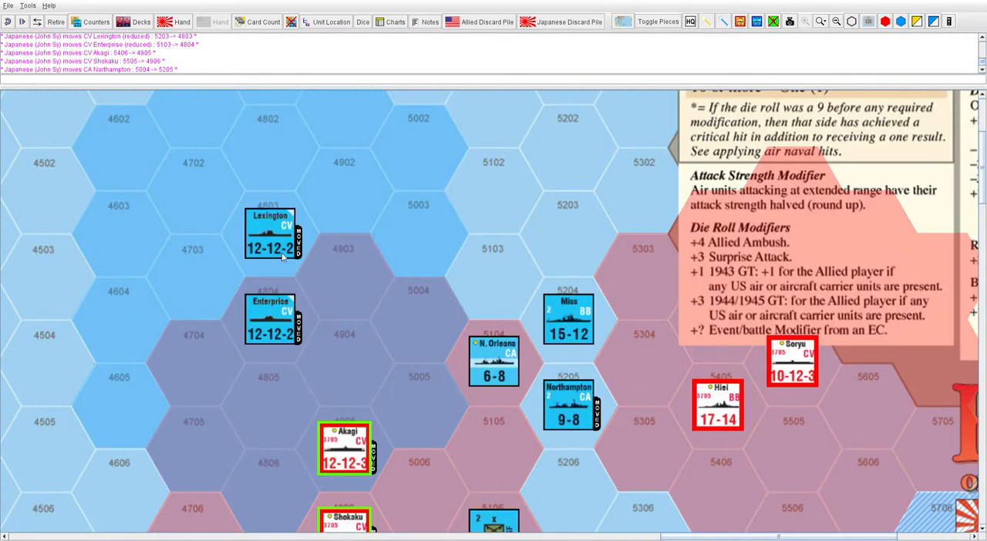
mouse_move(272, 326)
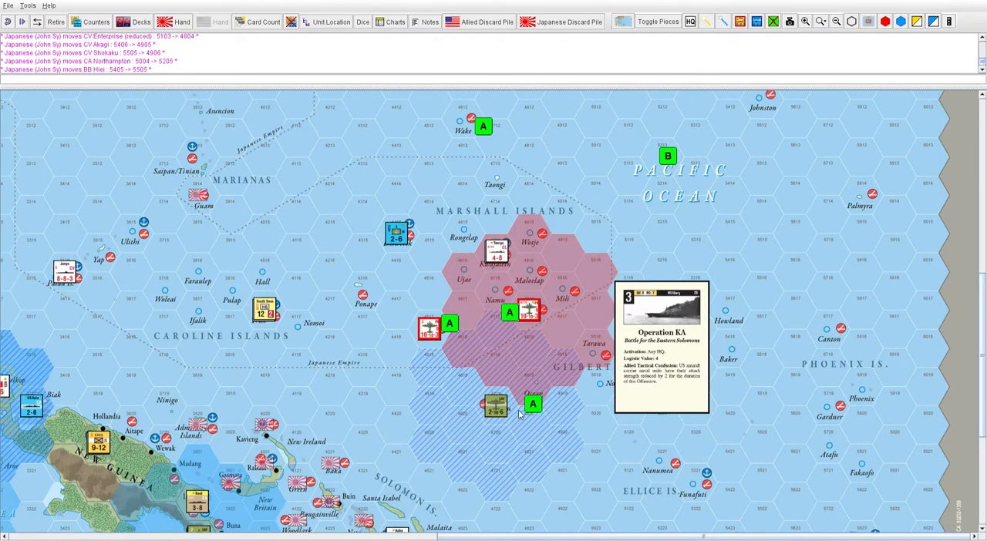
mouse_move(381, 394)
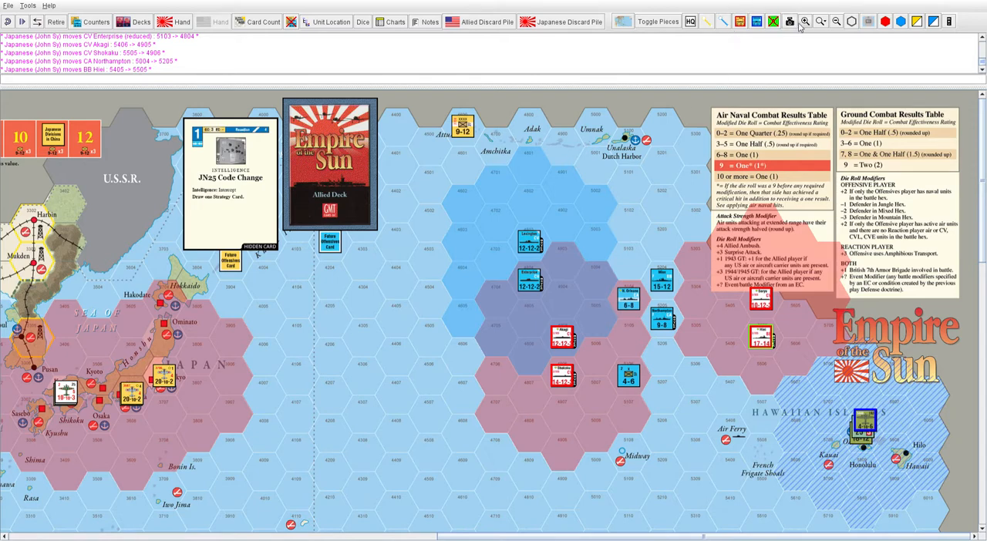
left_click(805, 21)
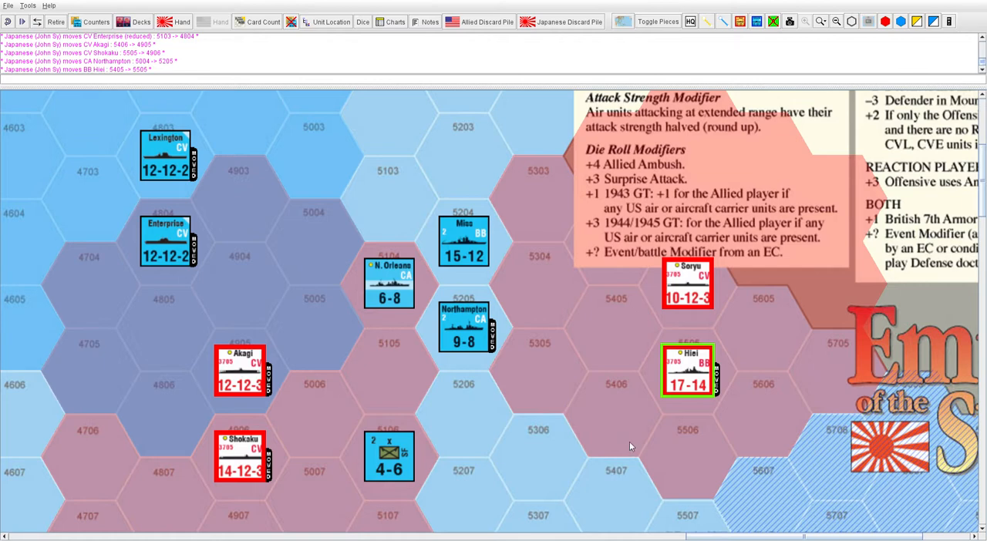
mouse_move(629, 436)
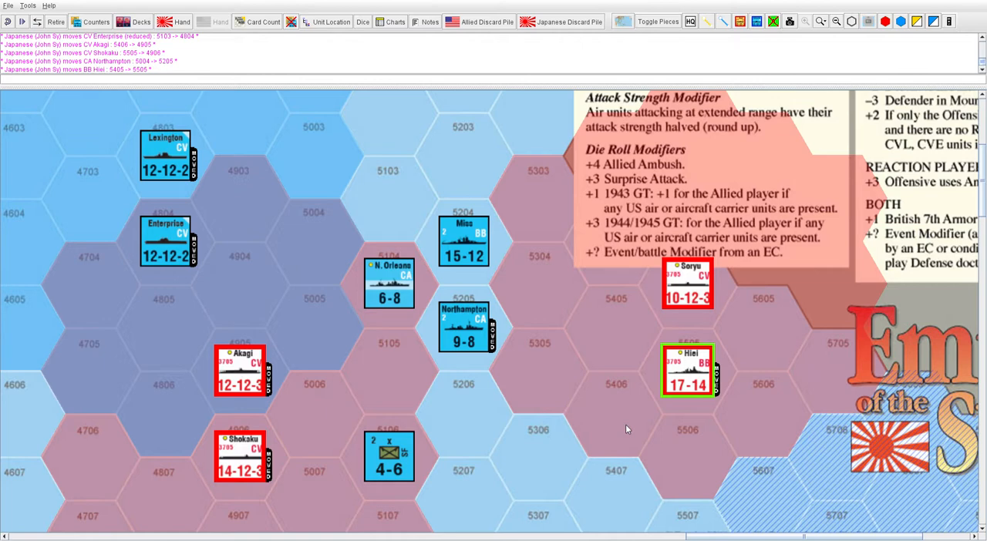
mouse_move(759, 284)
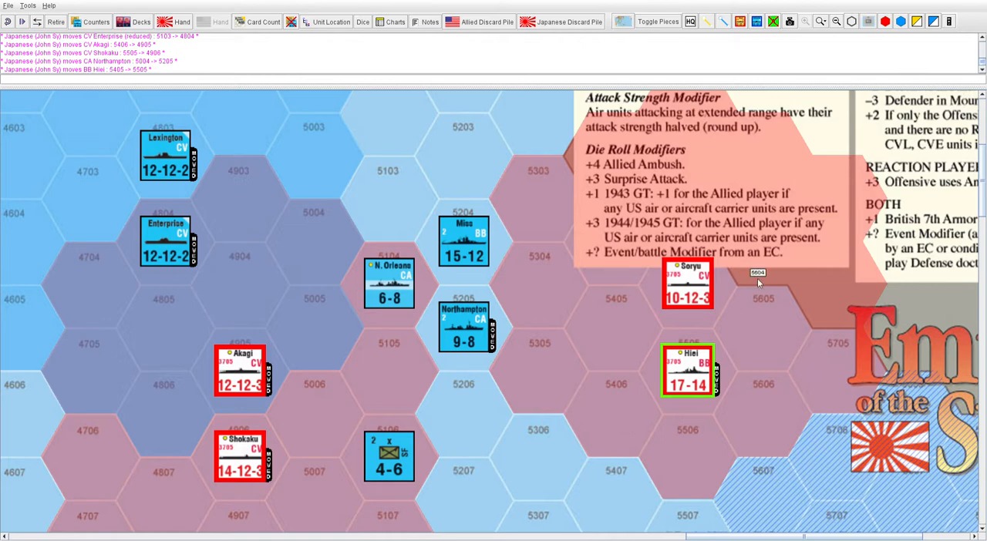
mouse_move(917, 58)
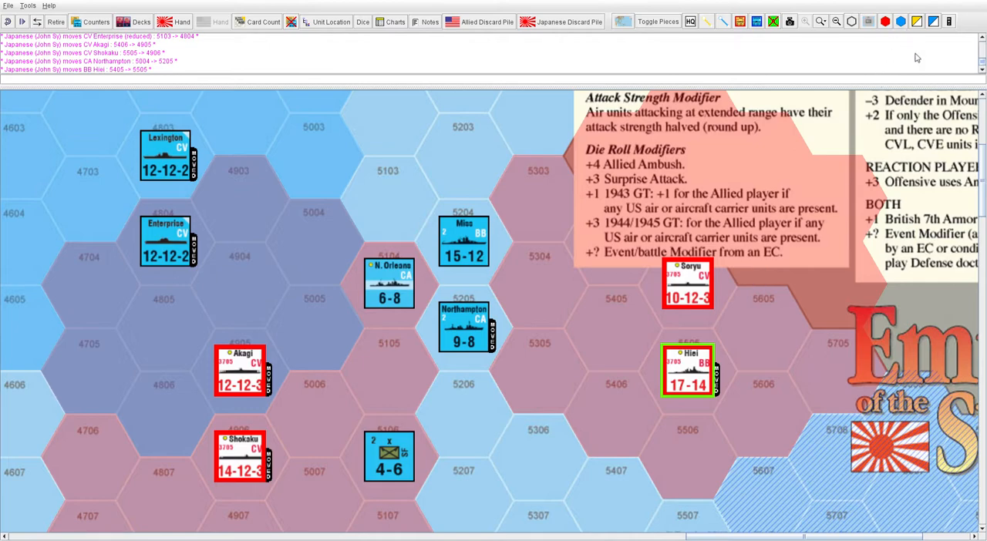